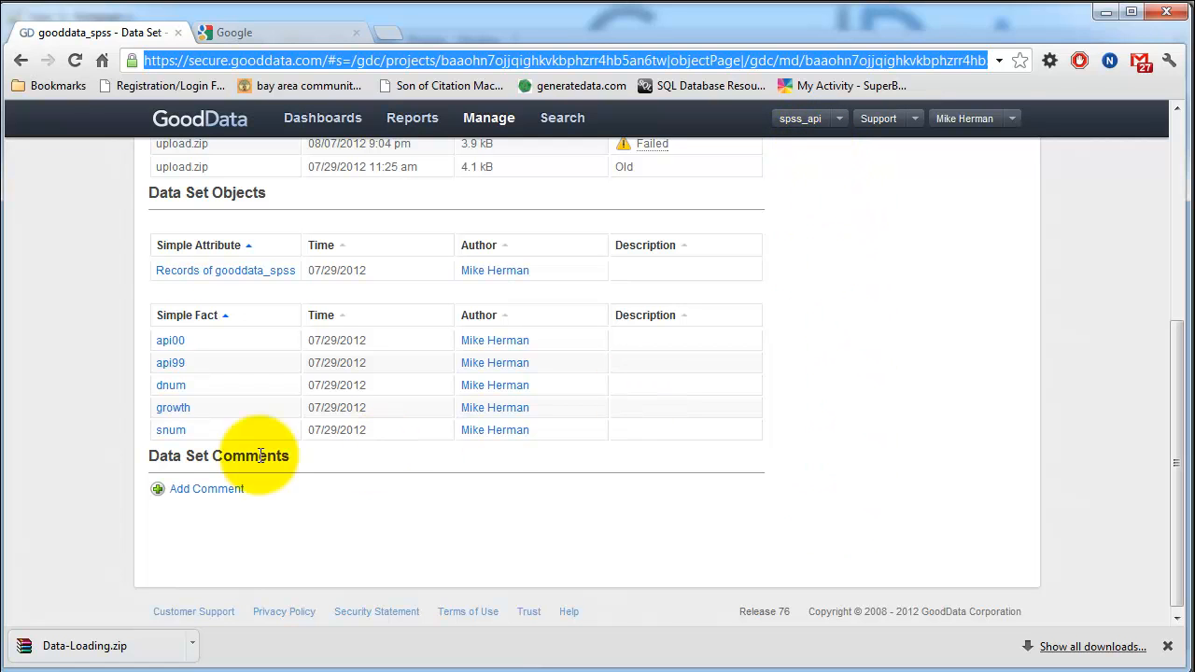
{"action": "mouse_move", "coordinate": [256, 433]}
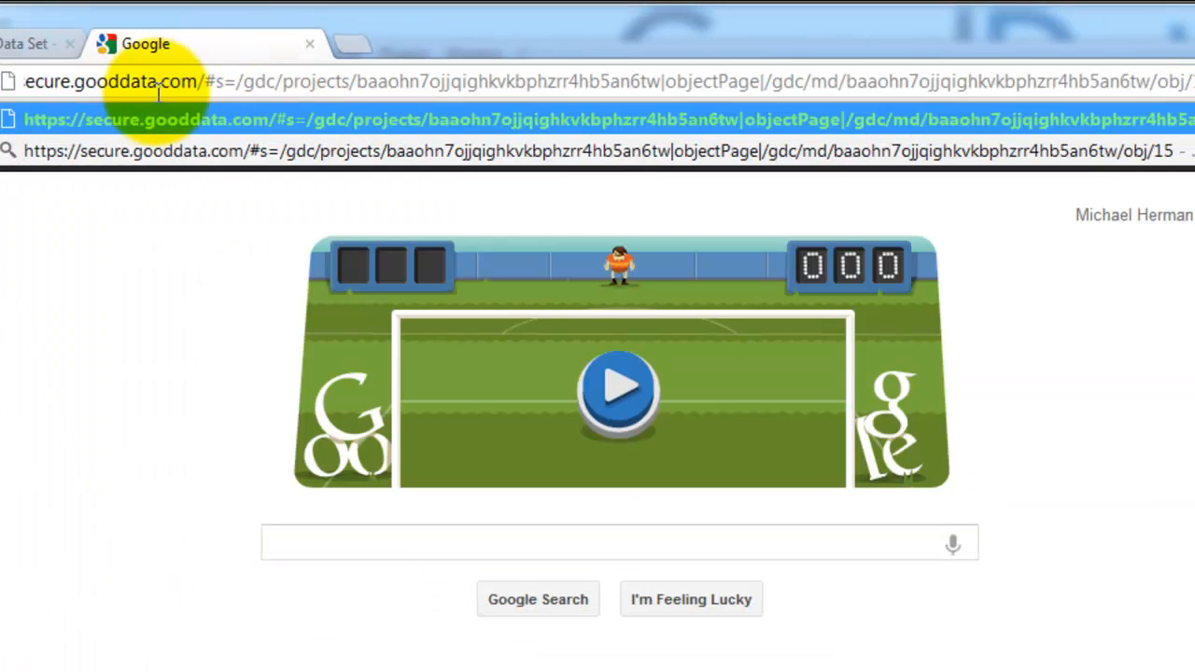
Navigate the API browser from /gdc/ through md, ldm and singleloadinterface to the gooddata_spss manifest.
{"action": "double_click", "coordinate": [224, 82]}
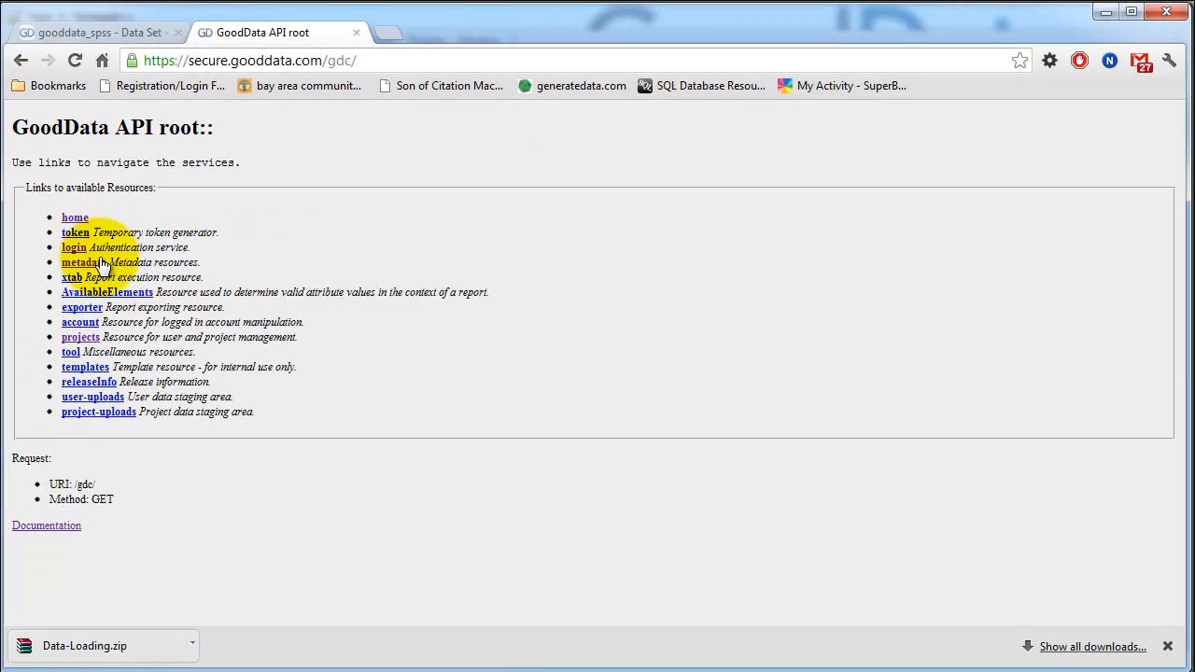
{"action": "left_click", "coordinate": [79, 262]}
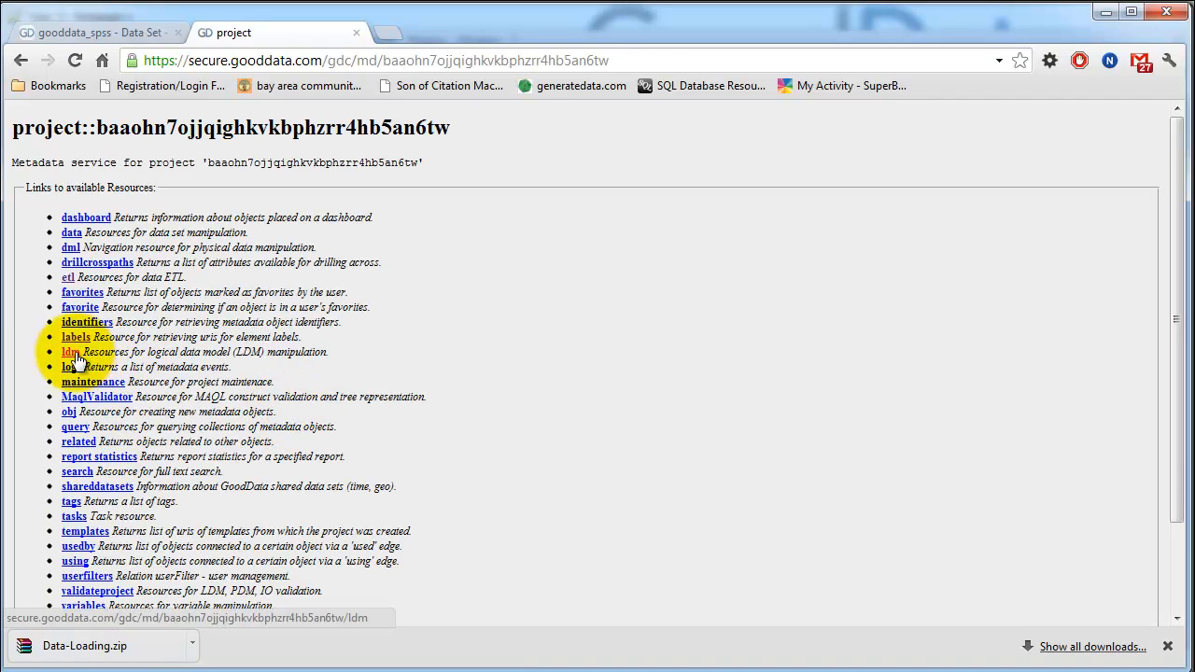
{"action": "left_click", "coordinate": [67, 352]}
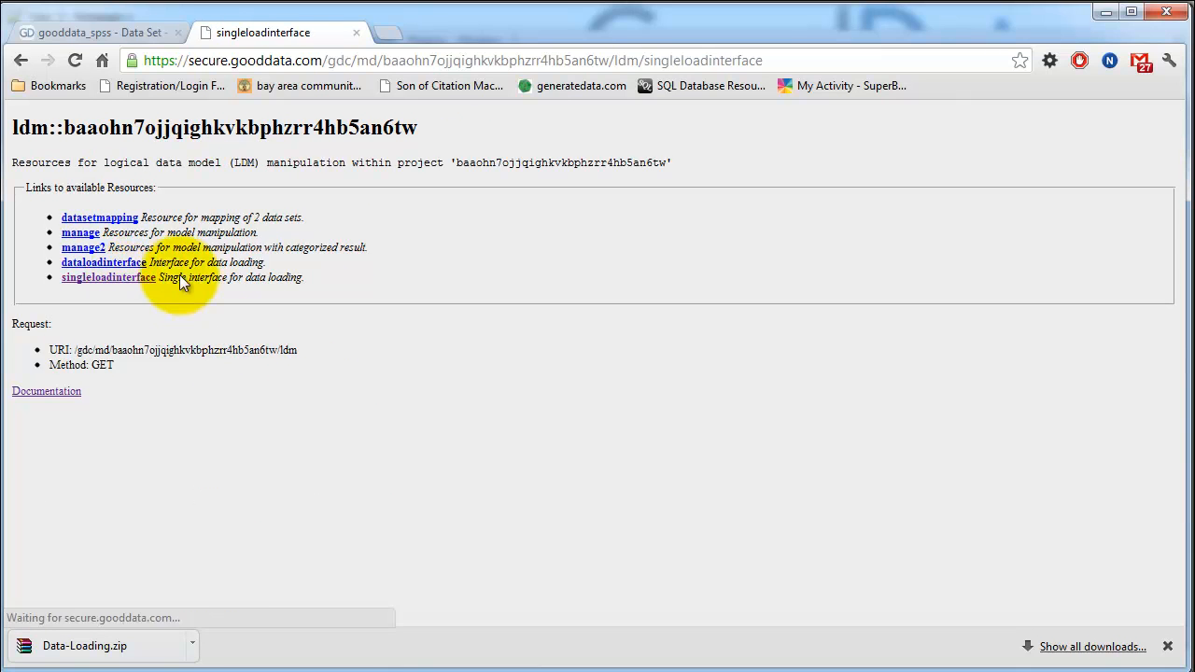
{"action": "left_click", "coordinate": [108, 277]}
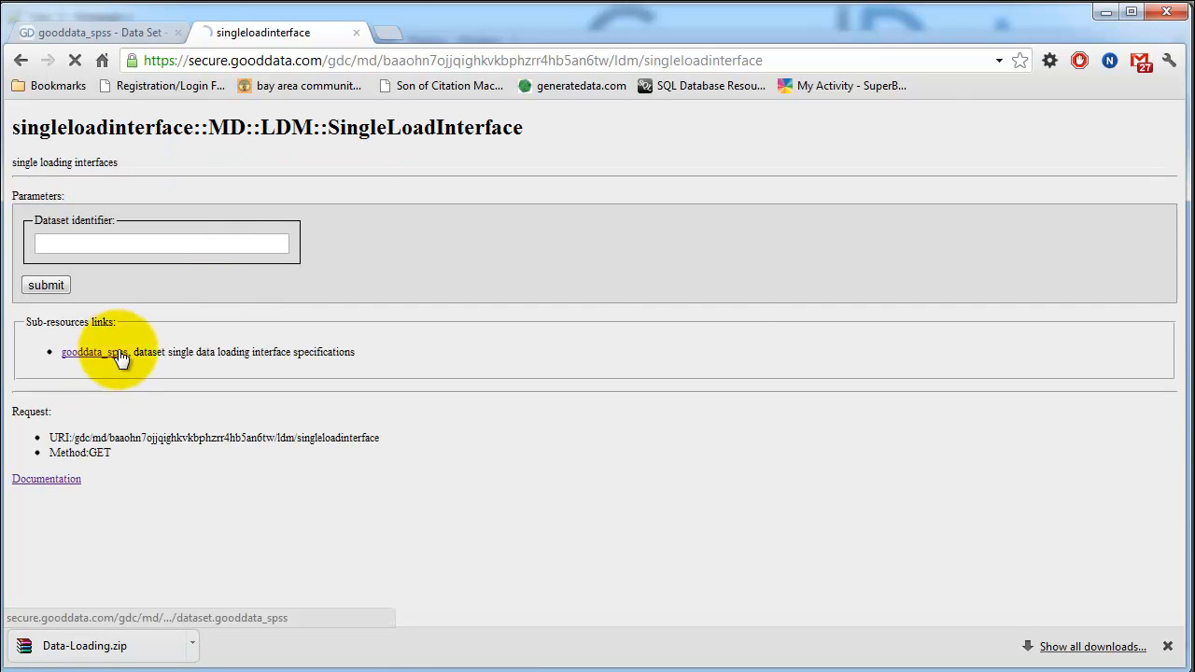
{"action": "left_click", "coordinate": [90, 351]}
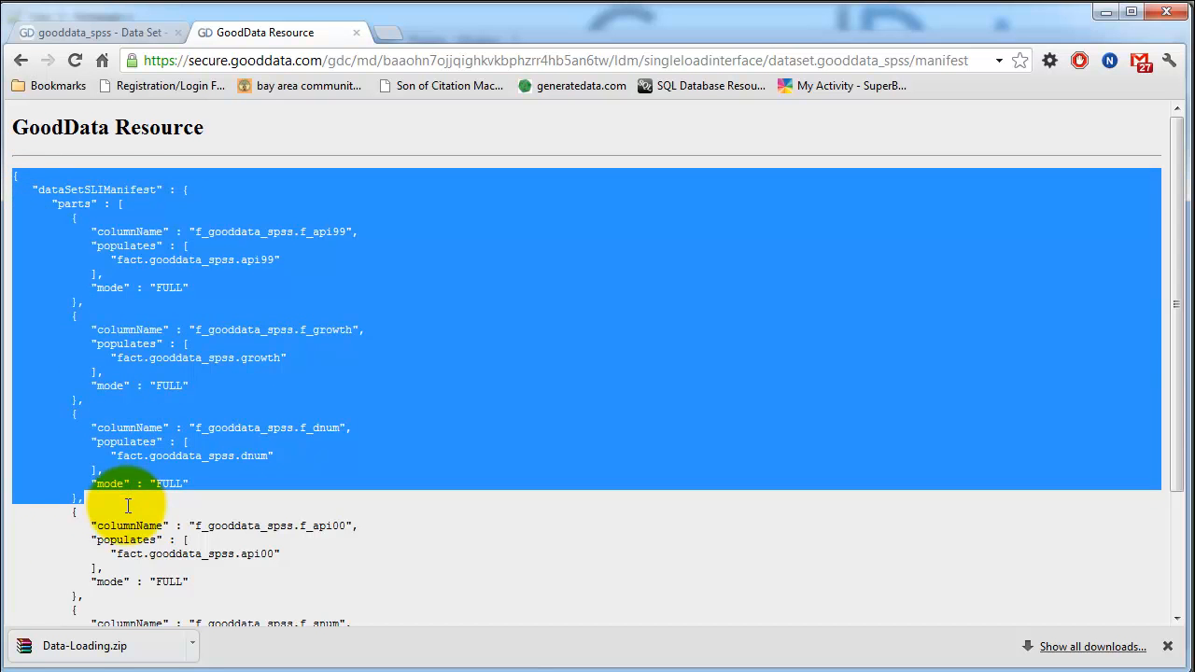
Save the manifest as upload_info.json in api_test, confirming replacement of the existing copy.
{"action": "scroll", "scroll_direction": "down", "scroll_amount": 3}
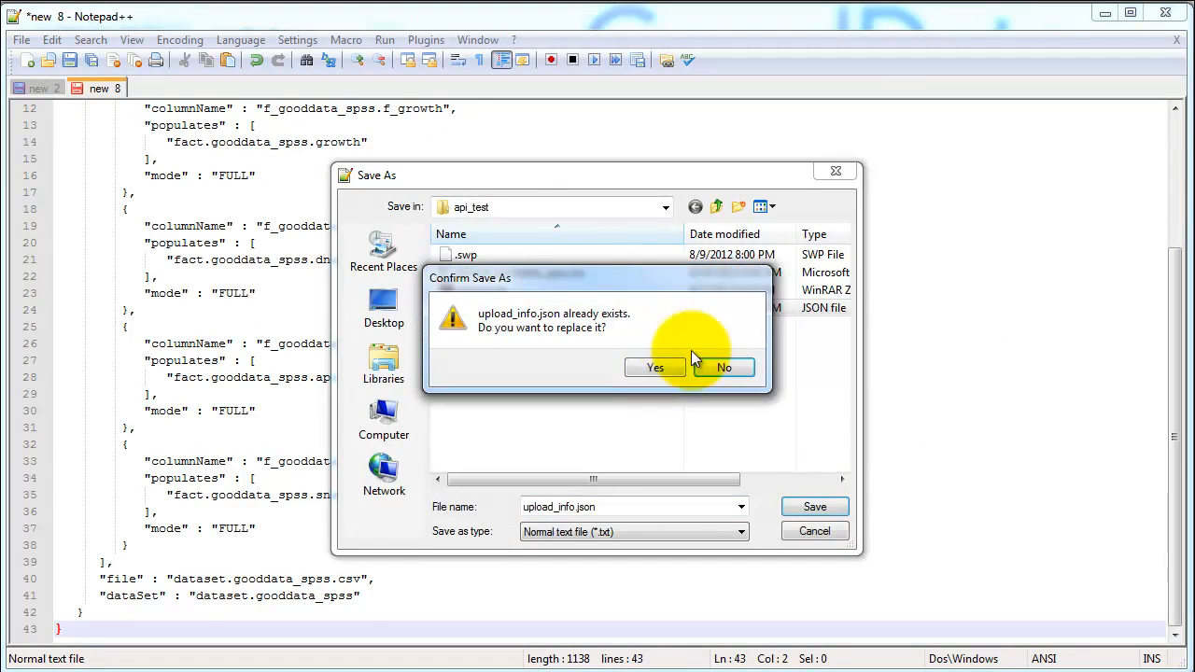
{"action": "left_click", "coordinate": [653, 366]}
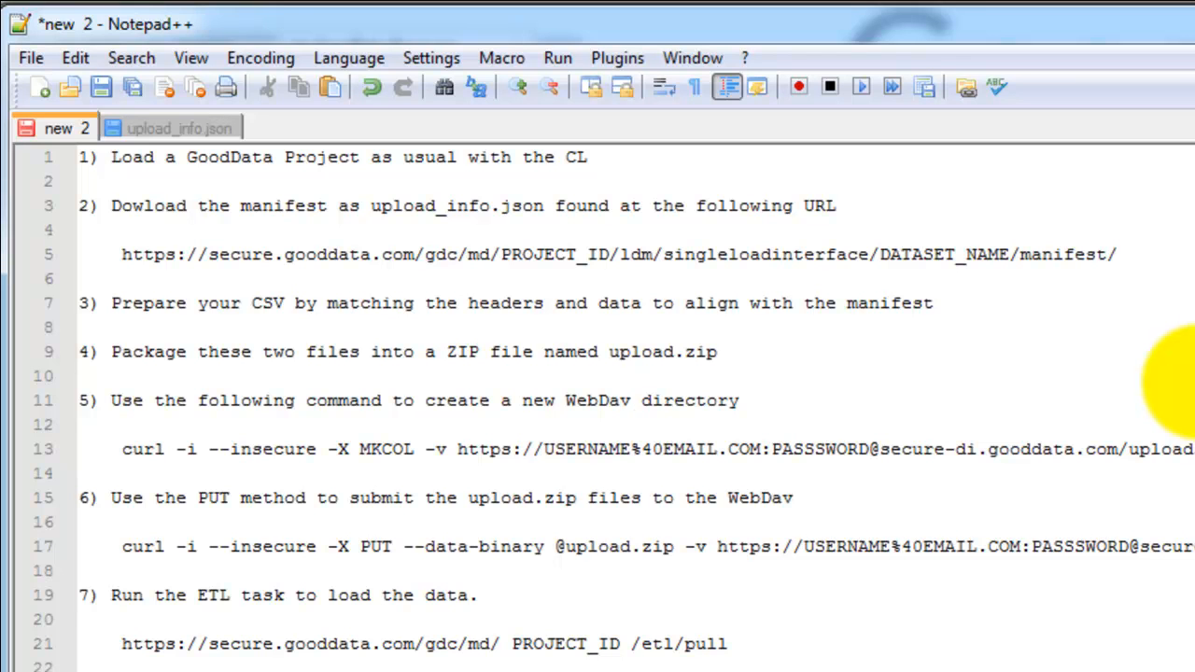
Switch to the saved upload_info.json manifest to review its column entries.
{"action": "left_click", "coordinate": [179, 127]}
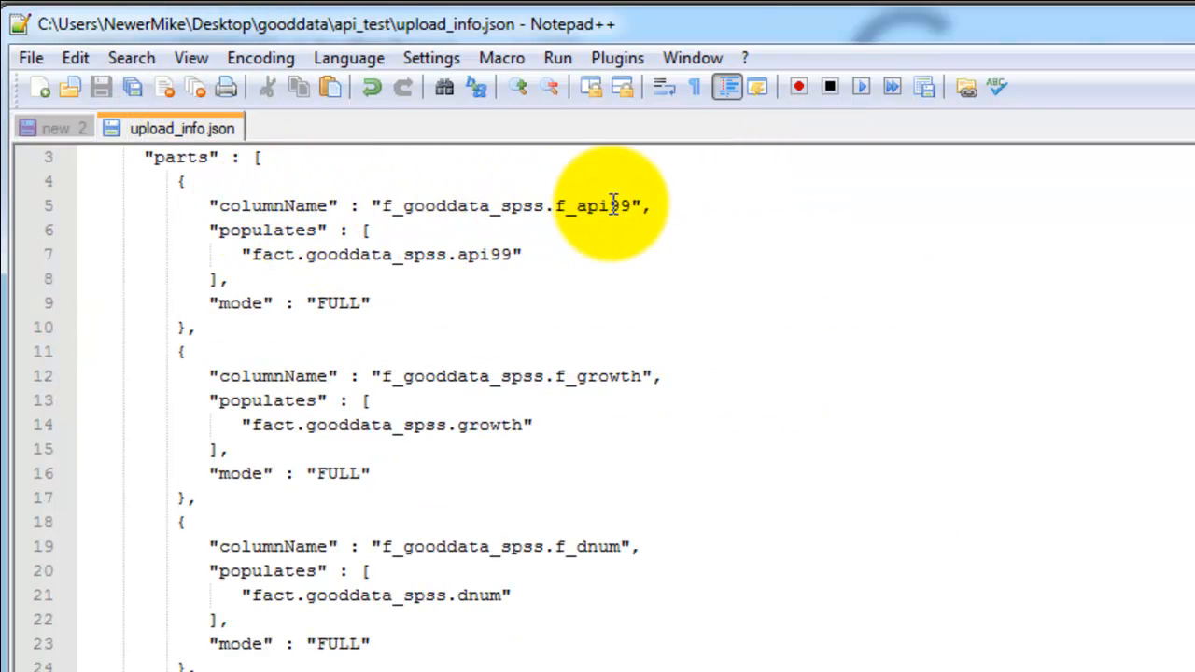
{"action": "mouse_move", "coordinate": [938, 291]}
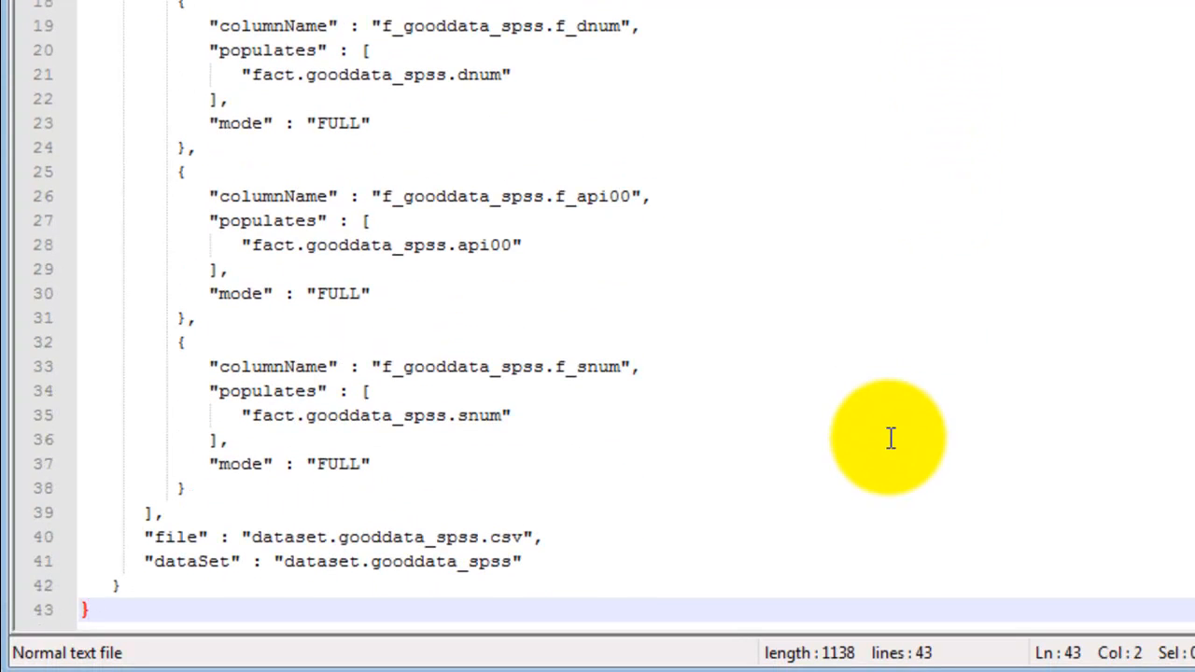
{"action": "mouse_move", "coordinate": [628, 620]}
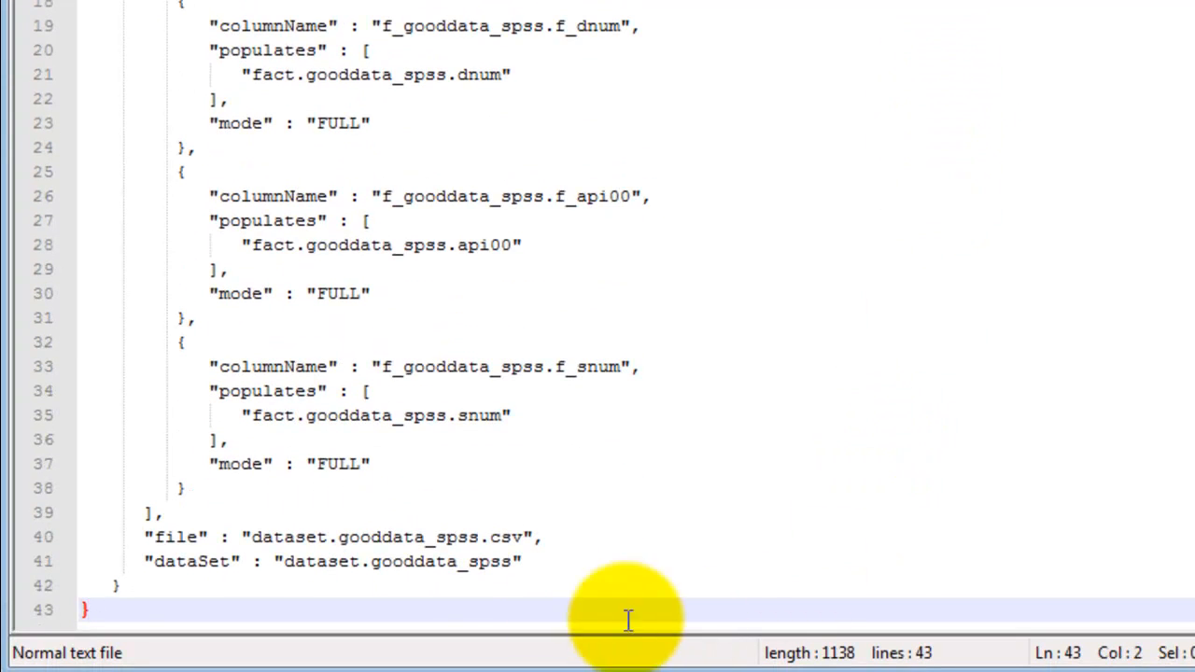
{"action": "mouse_move", "coordinate": [818, 482]}
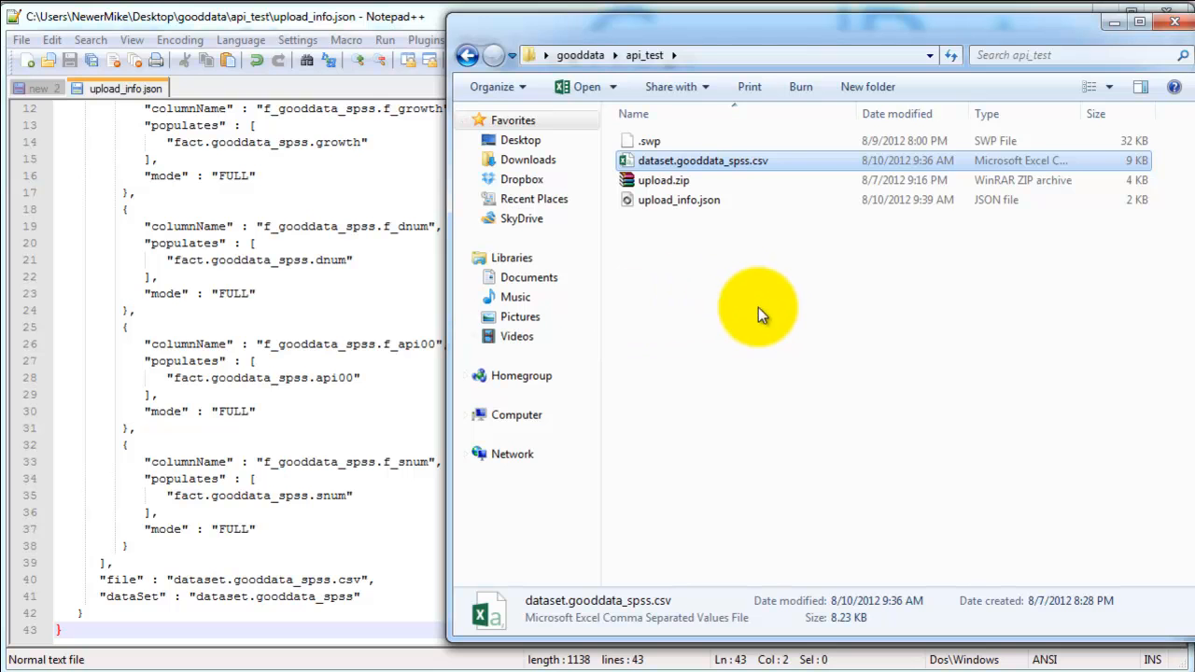
{"action": "mouse_move", "coordinate": [750, 243]}
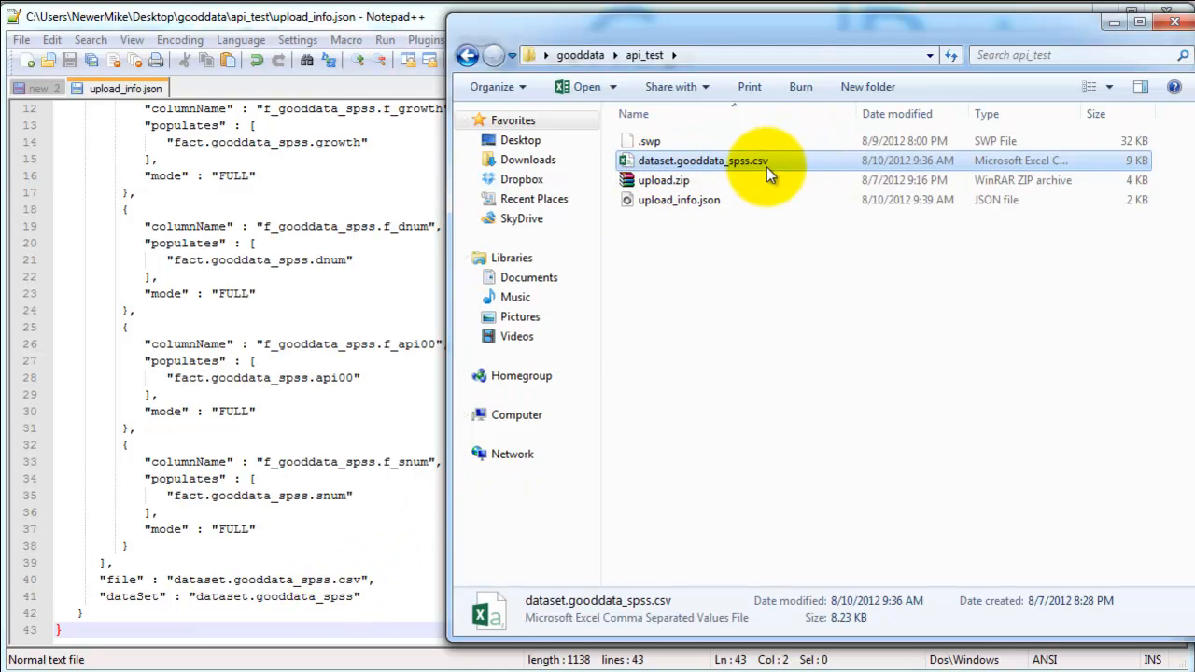
Open dataset.gooddata_spss.csv and compare its header columns against the upload_info.json manifest entries.
{"action": "double_click", "coordinate": [685, 161]}
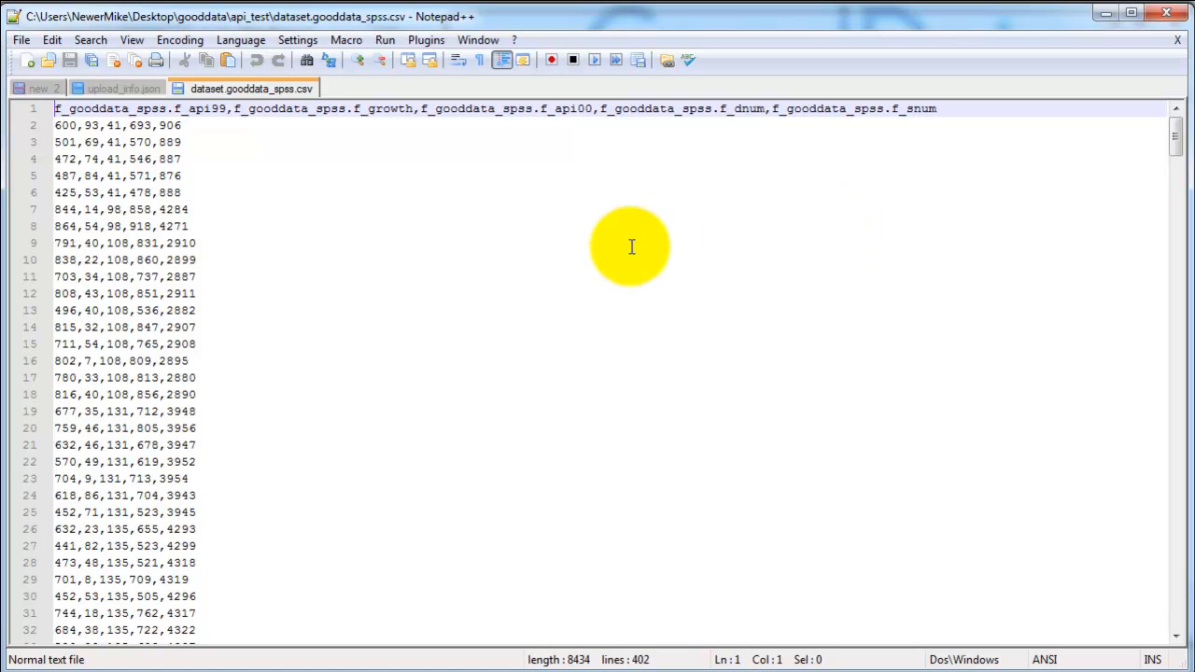
{"action": "mouse_move", "coordinate": [629, 247]}
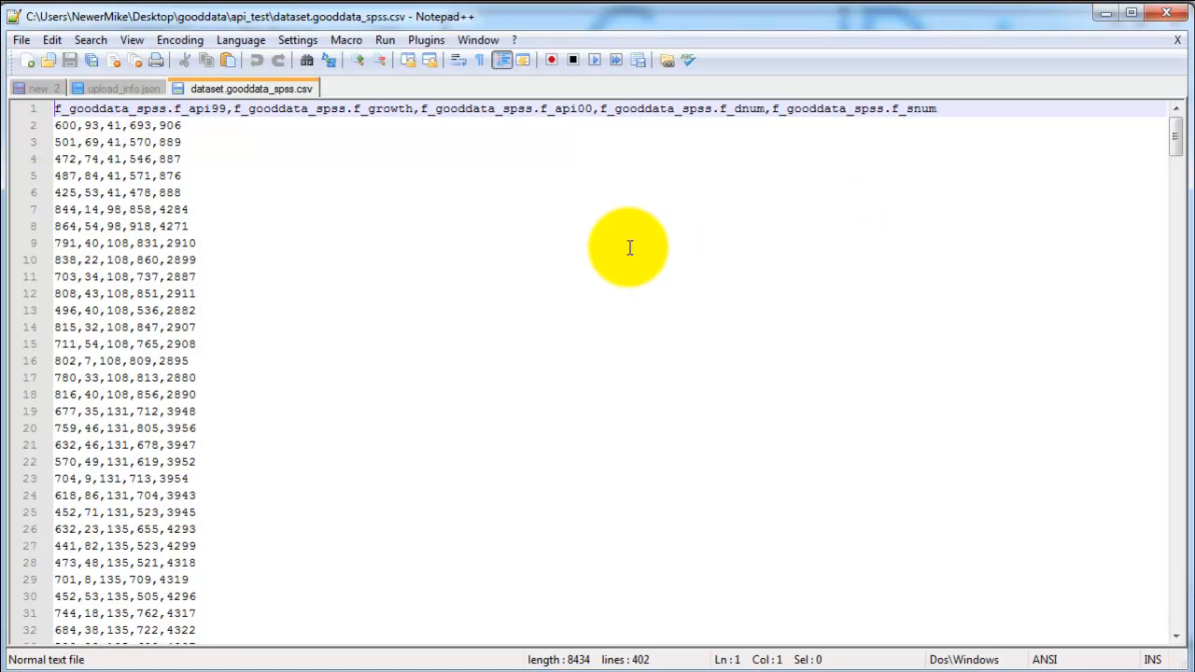
{"action": "mouse_move", "coordinate": [401, 220]}
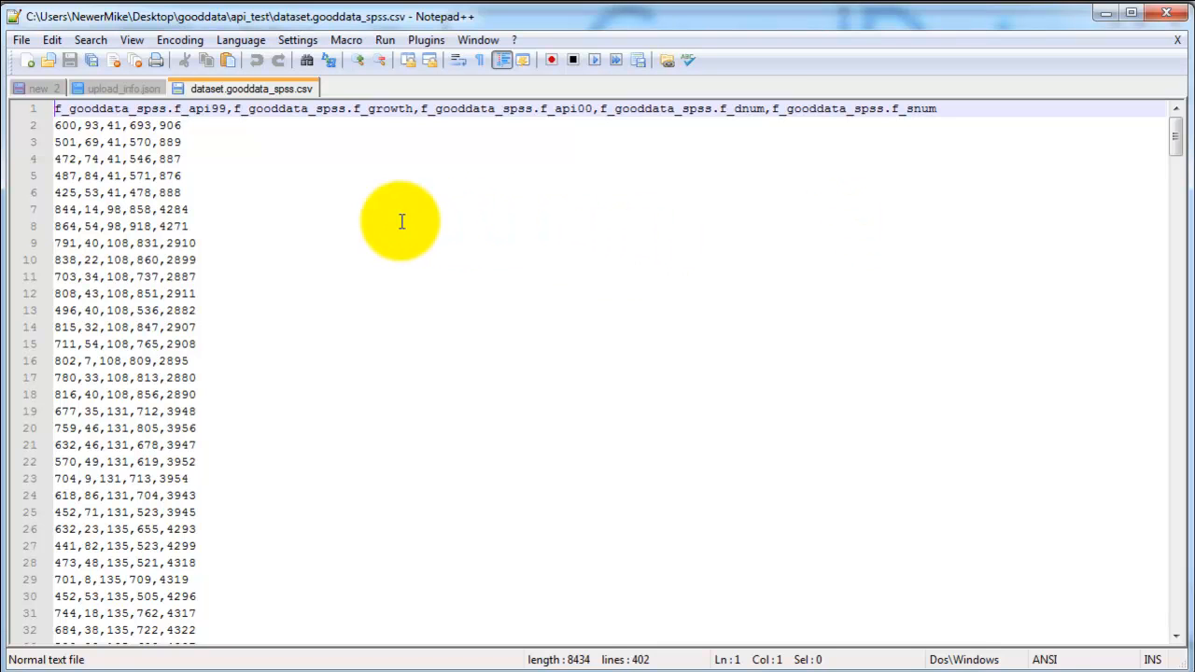
{"action": "mouse_move", "coordinate": [333, 115]}
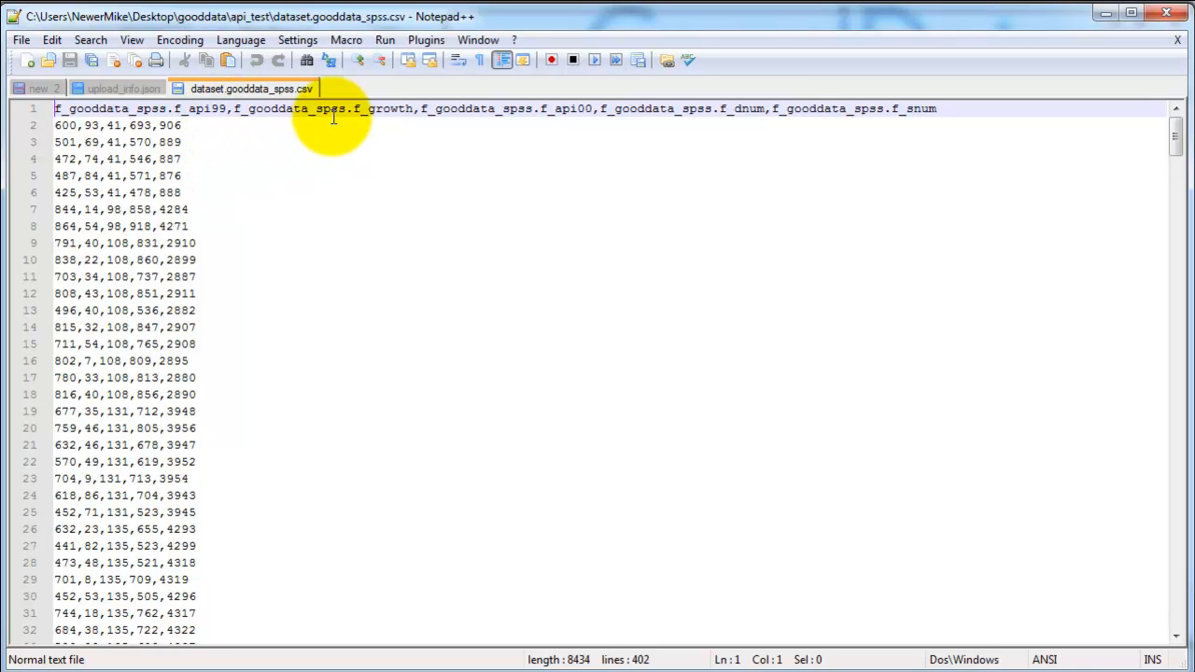
{"action": "left_click", "coordinate": [121, 87]}
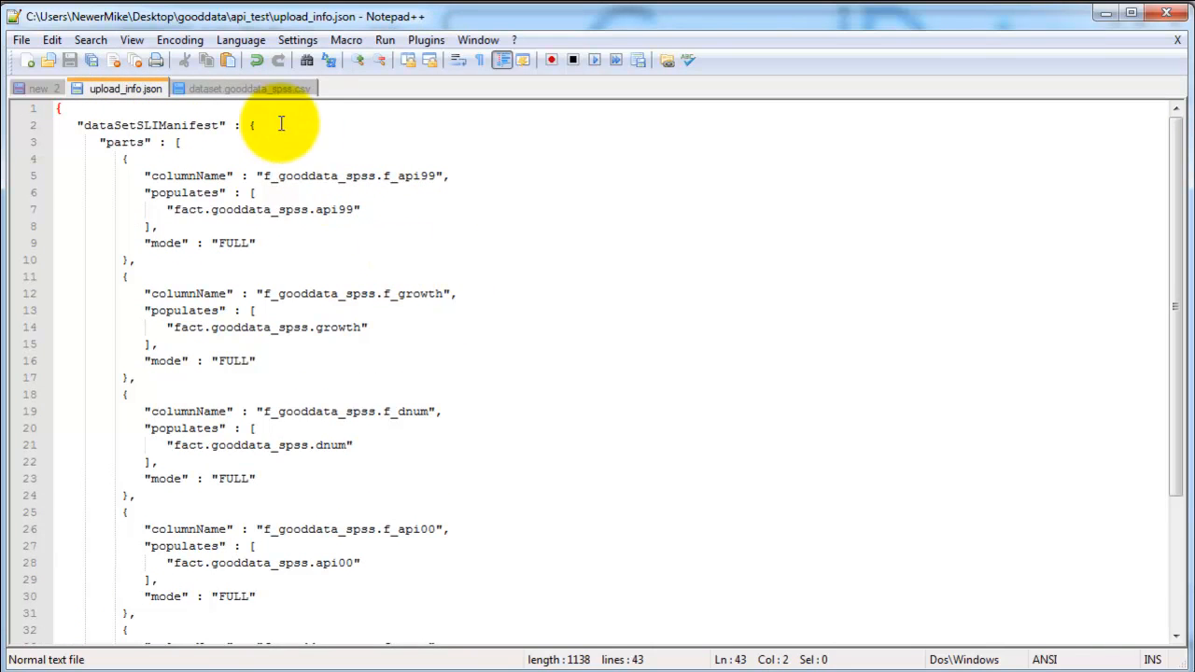
{"action": "left_click", "coordinate": [247, 88]}
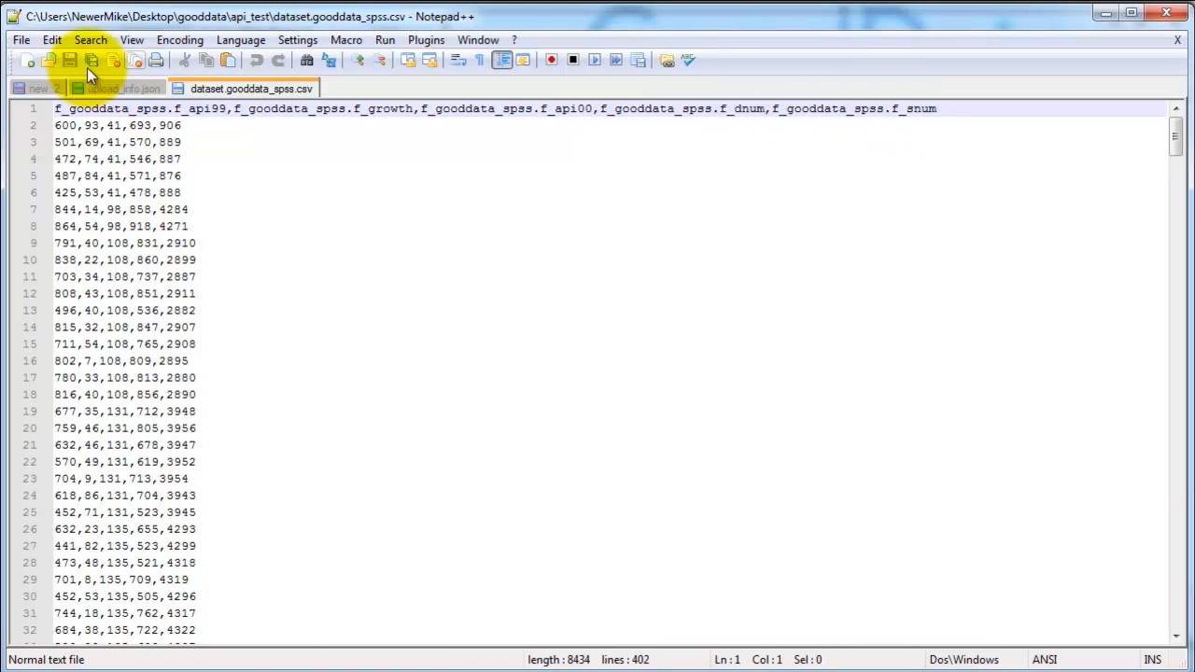
{"action": "left_click", "coordinate": [112, 90]}
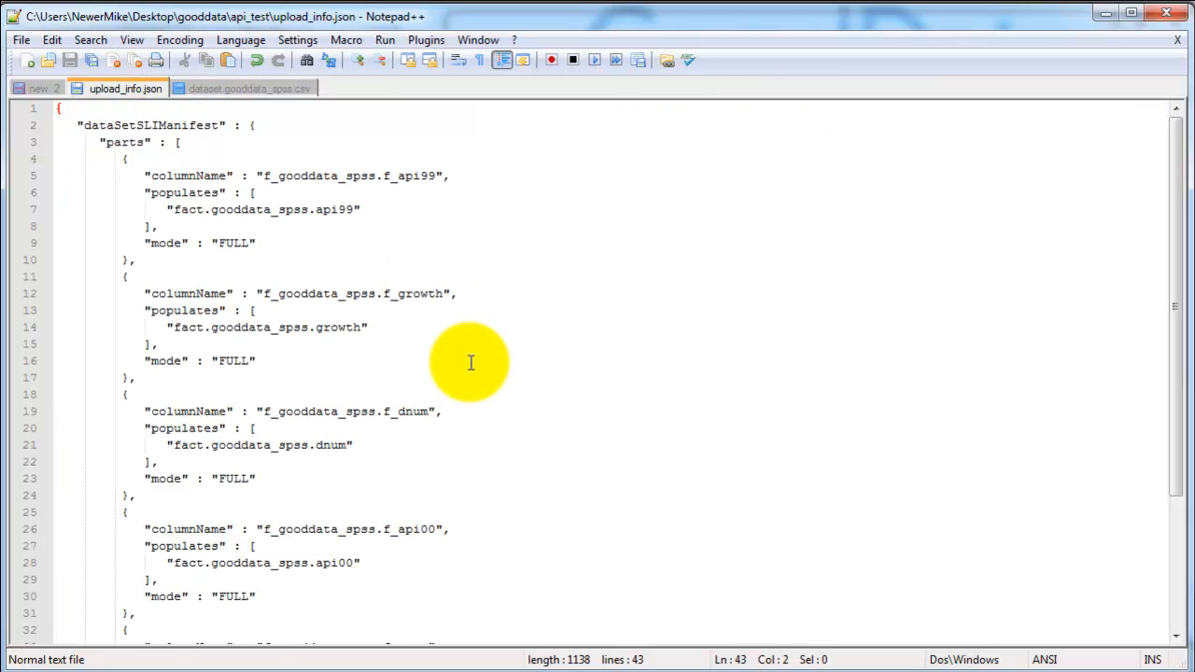
{"action": "scroll", "scroll_direction": "down", "scroll_amount": 3}
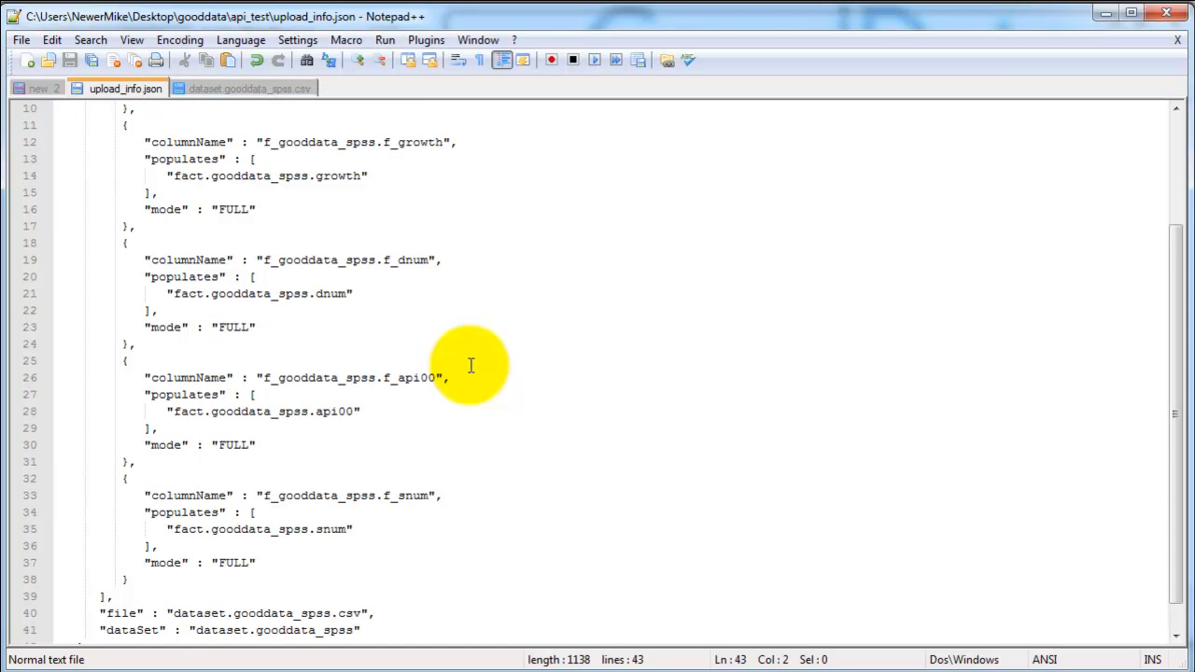
{"action": "scroll", "scroll_direction": "down", "scroll_amount": 3}
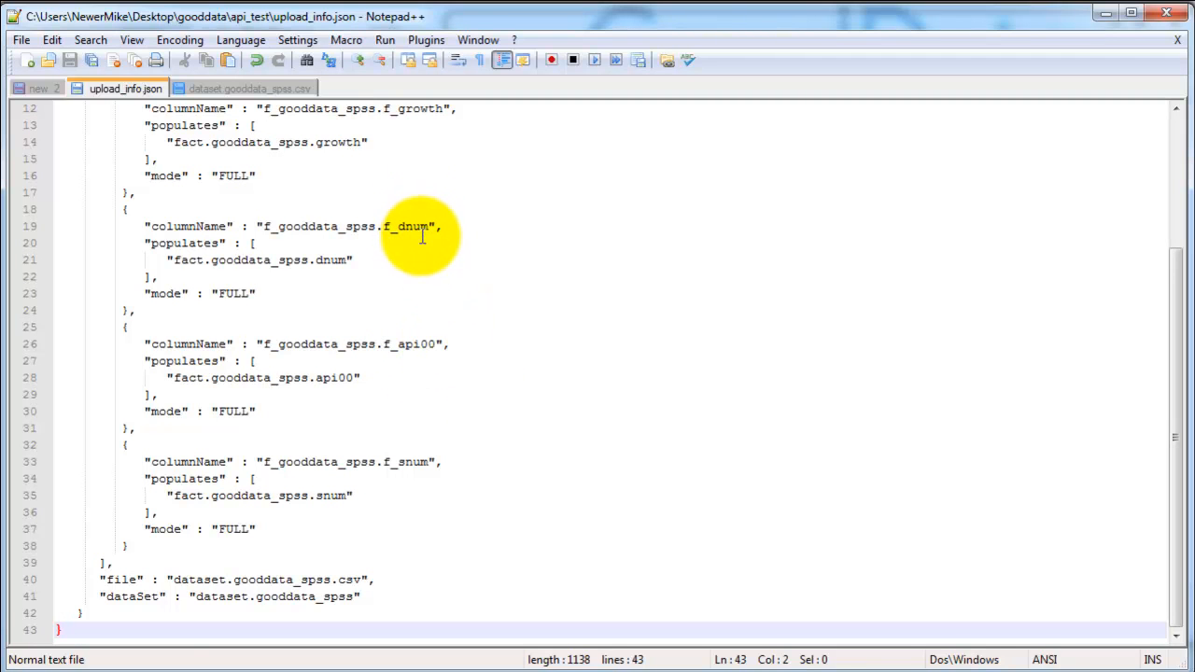
{"action": "left_click", "coordinate": [252, 88]}
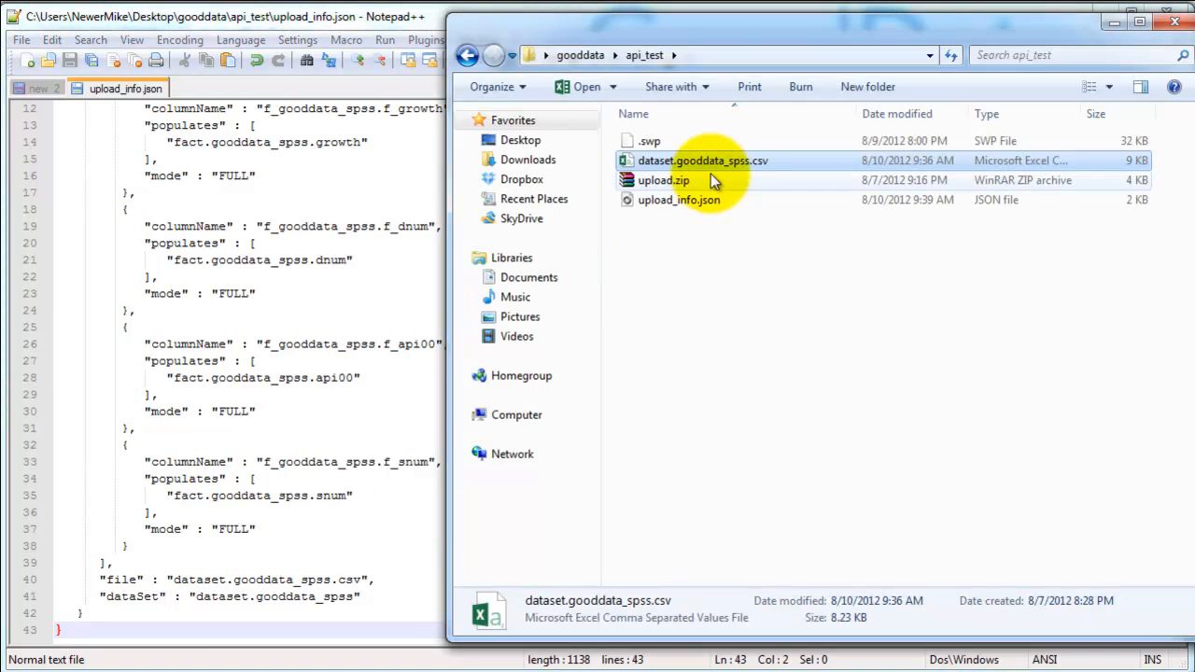
Open the CSV in Excel, move the f_api00 column after f_dnum to match the manifest, and save as CSV.
{"action": "right_click", "coordinate": [700, 161]}
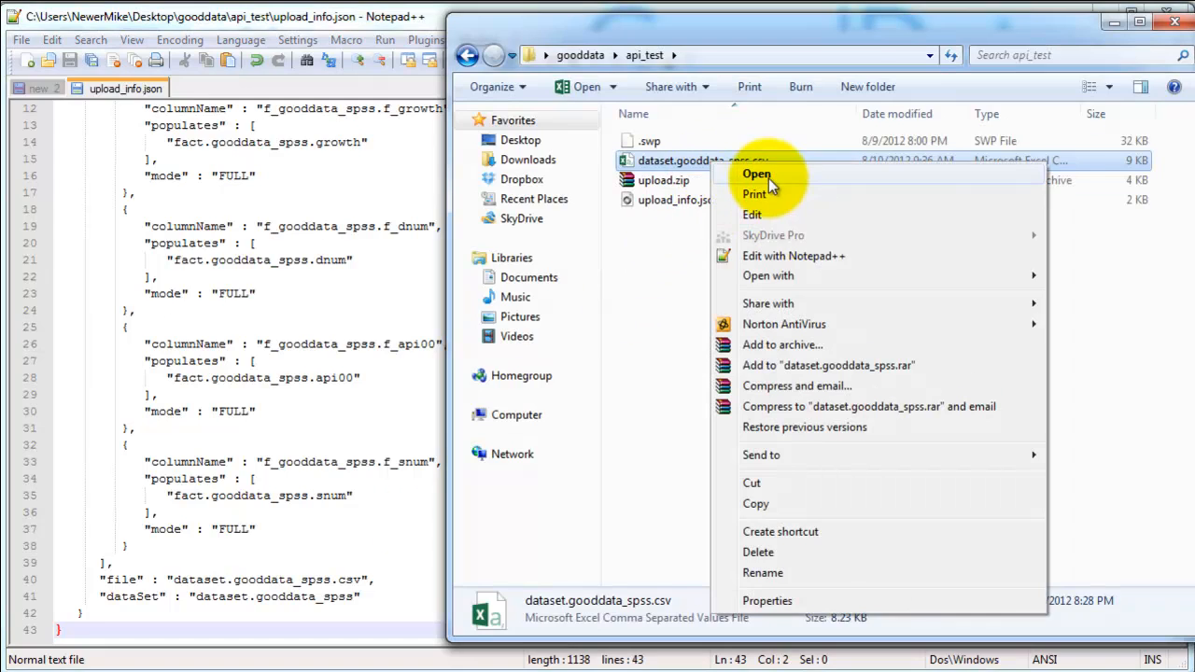
{"action": "left_click", "coordinate": [754, 174]}
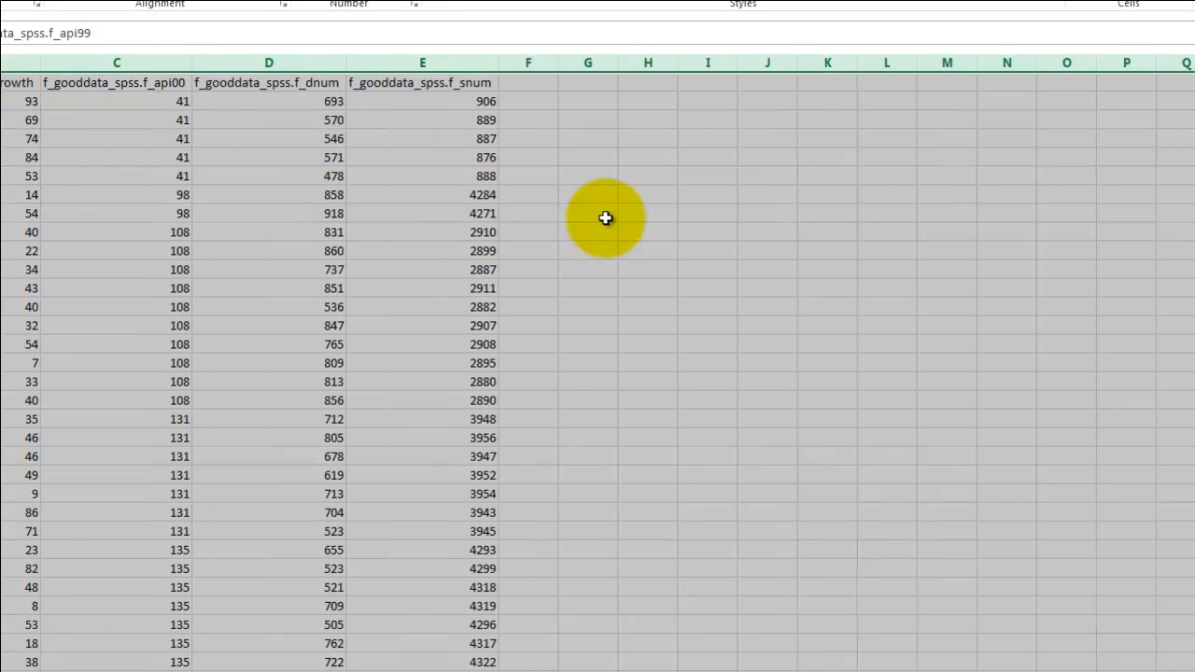
{"action": "left_click", "coordinate": [116, 63]}
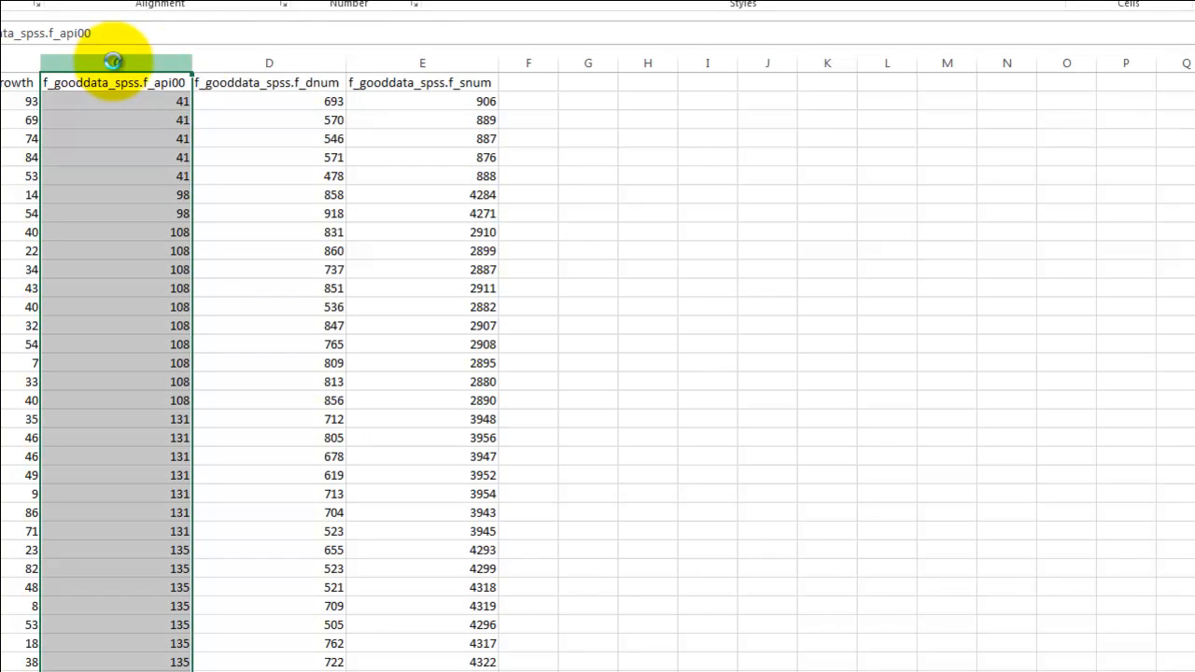
{"action": "right_click", "coordinate": [422, 82]}
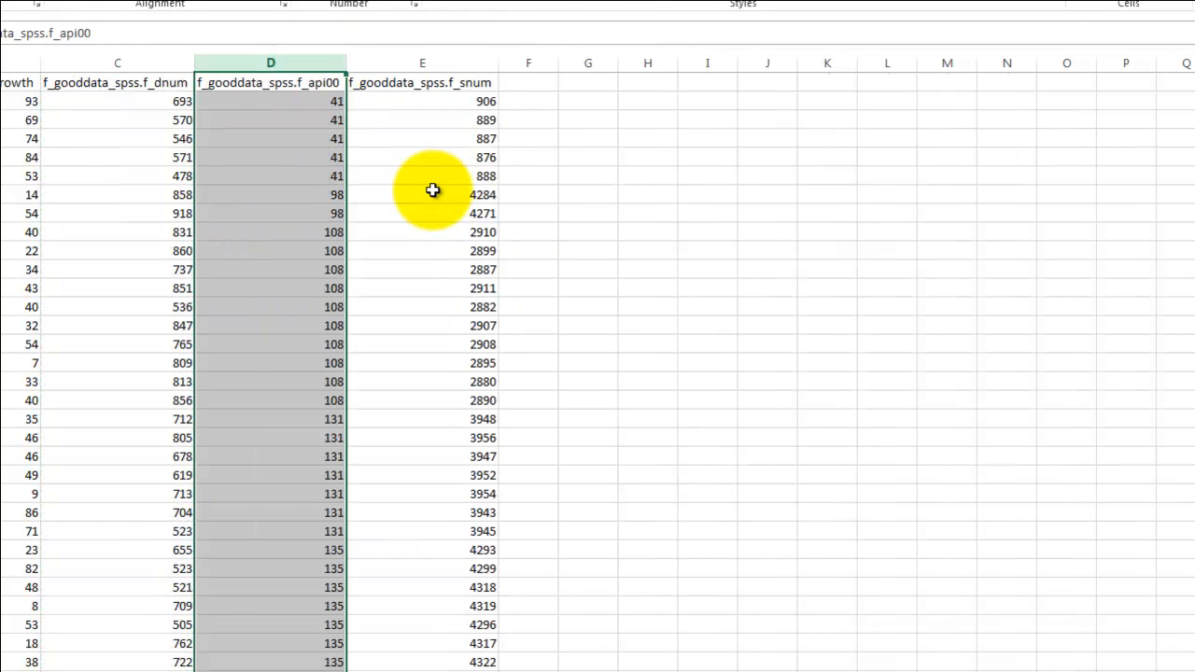
{"action": "left_click", "coordinate": [646, 157]}
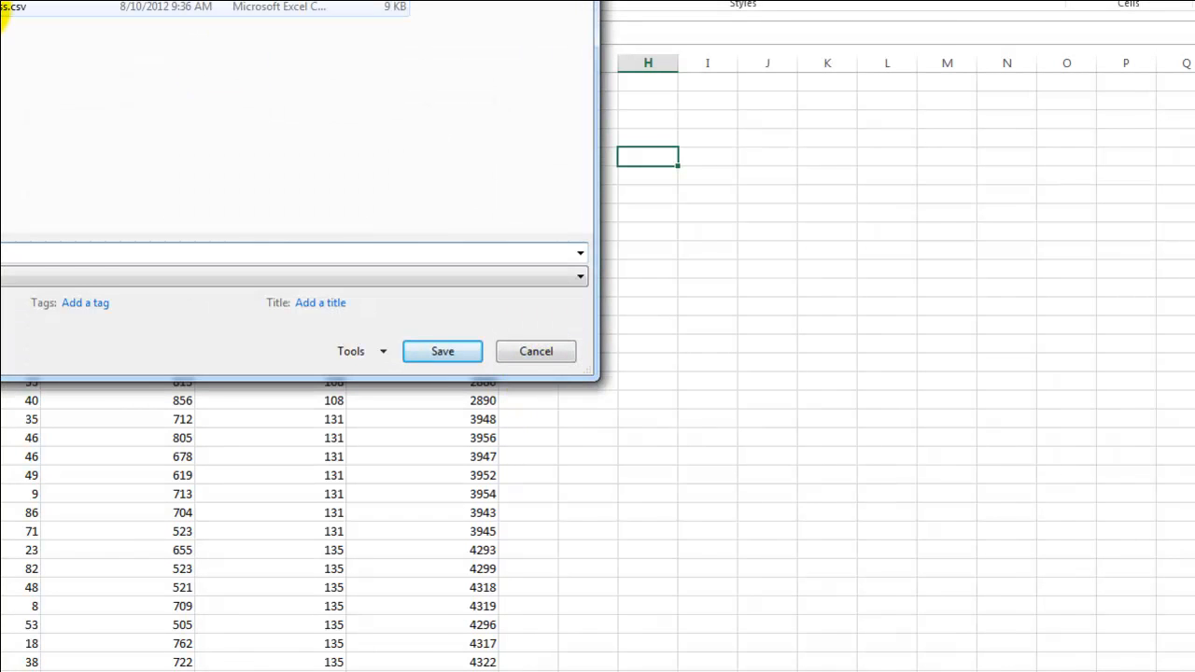
{"action": "left_click", "coordinate": [440, 351]}
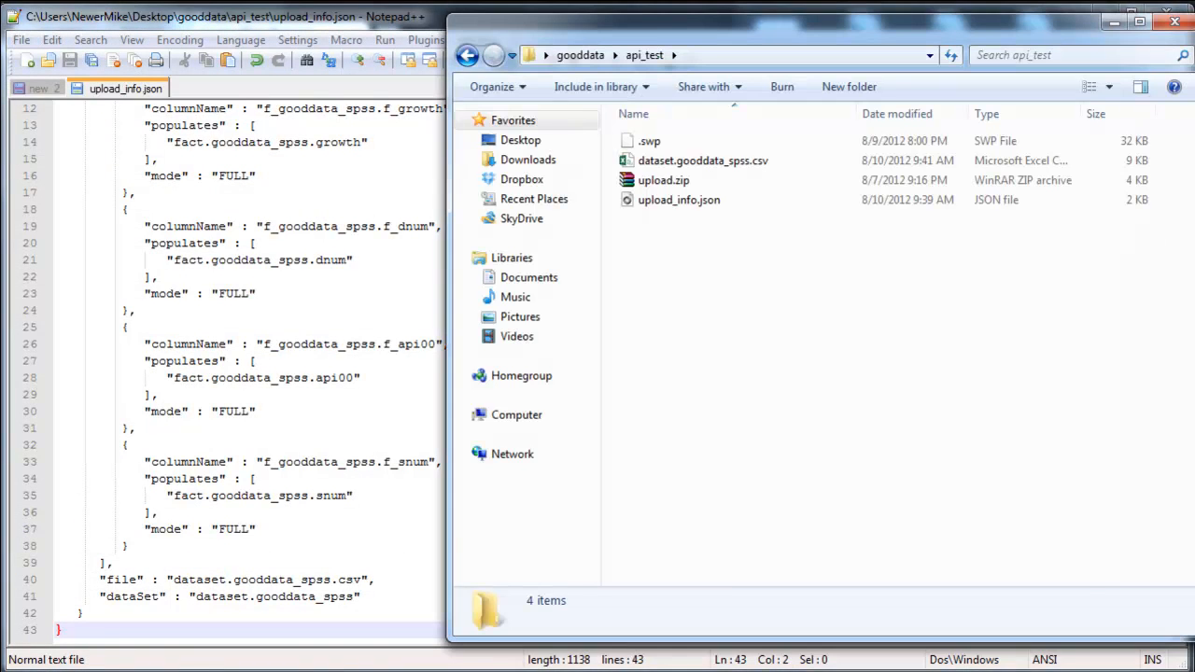
Reopen the re-saved CSV in Notepad++ and check its f_dnum, f_api00 header order against the manifest.
{"action": "right_click", "coordinate": [702, 161]}
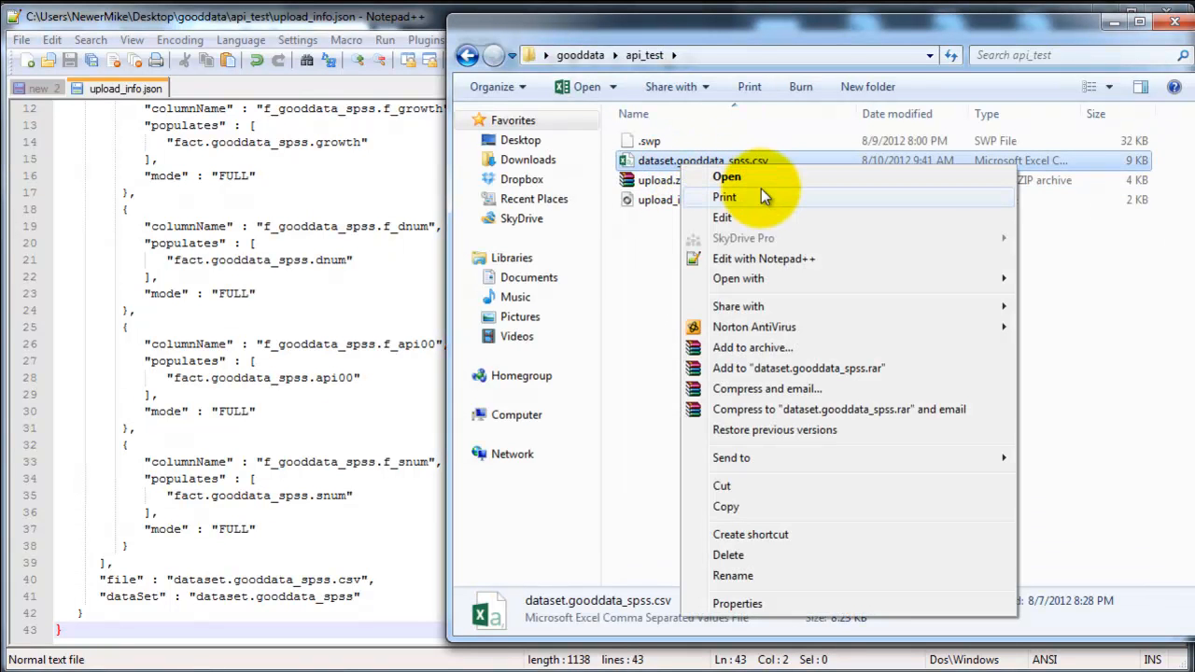
{"action": "mouse_move", "coordinate": [751, 239]}
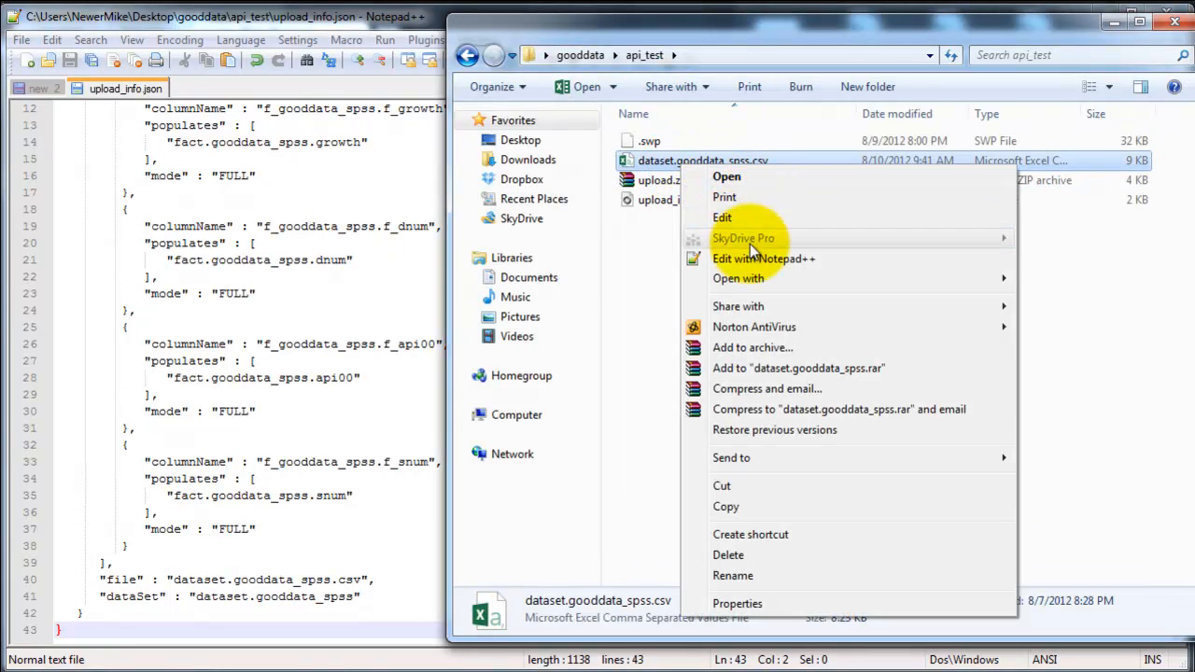
{"action": "left_click", "coordinate": [762, 258]}
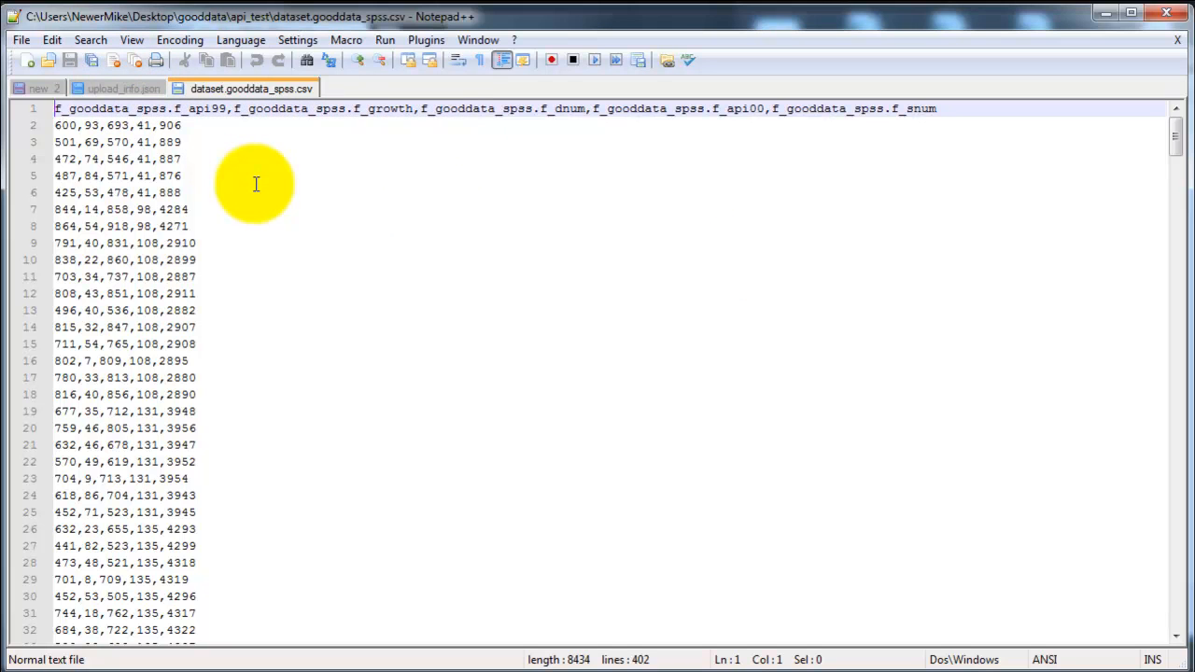
{"action": "left_click", "coordinate": [116, 88]}
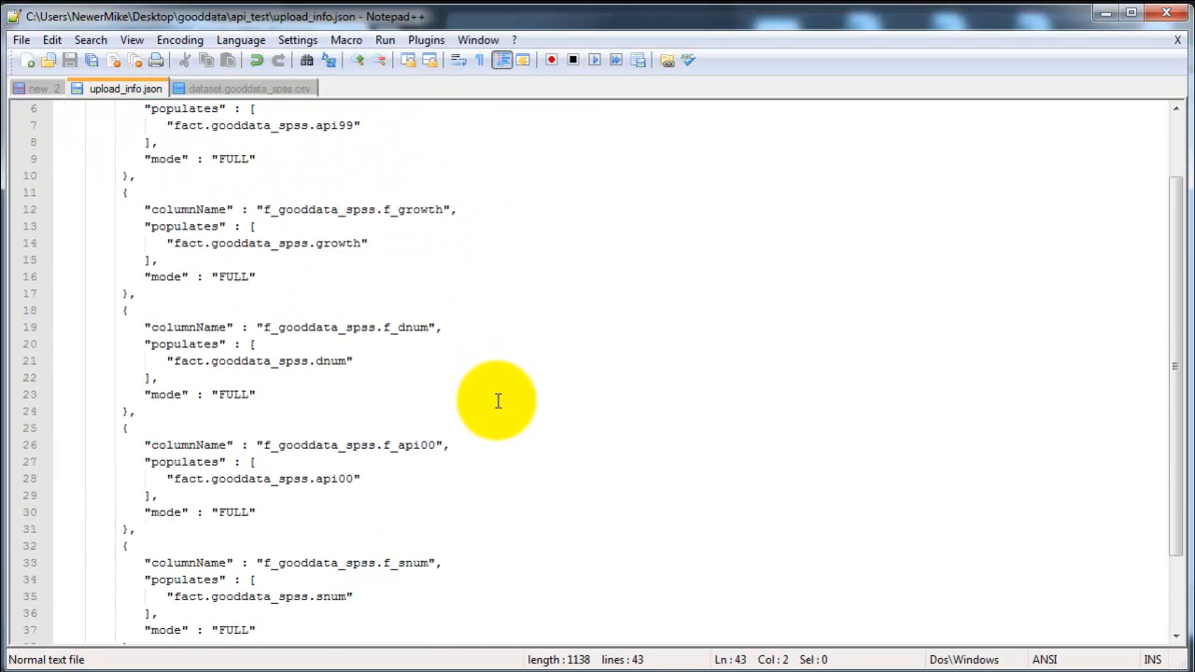
{"action": "mouse_move", "coordinate": [509, 500]}
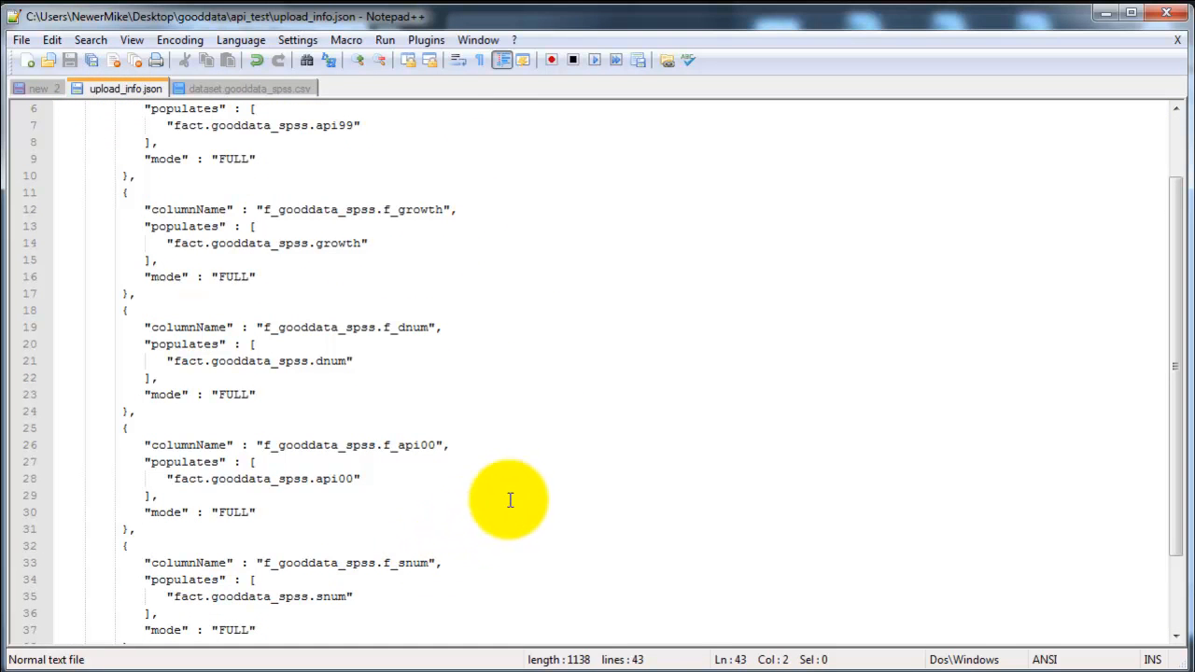
{"action": "mouse_move", "coordinate": [511, 497]}
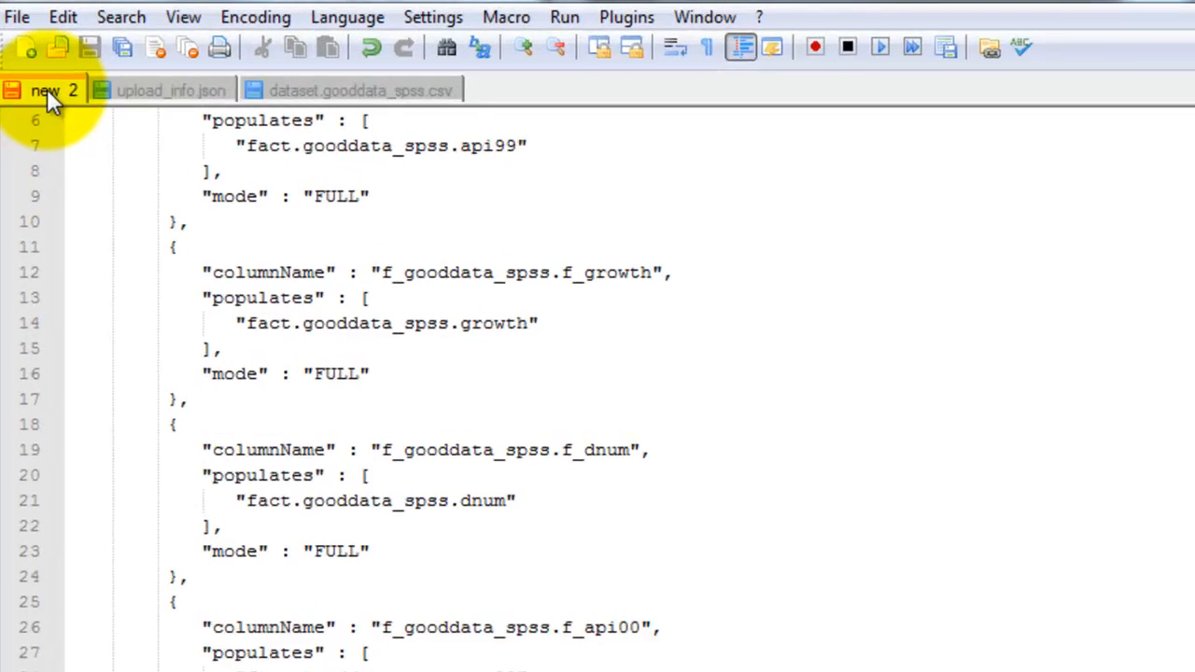
Switch to the 'new 2' notes tab listing the seven data-loading steps and curl commands.
{"action": "left_click", "coordinate": [52, 90]}
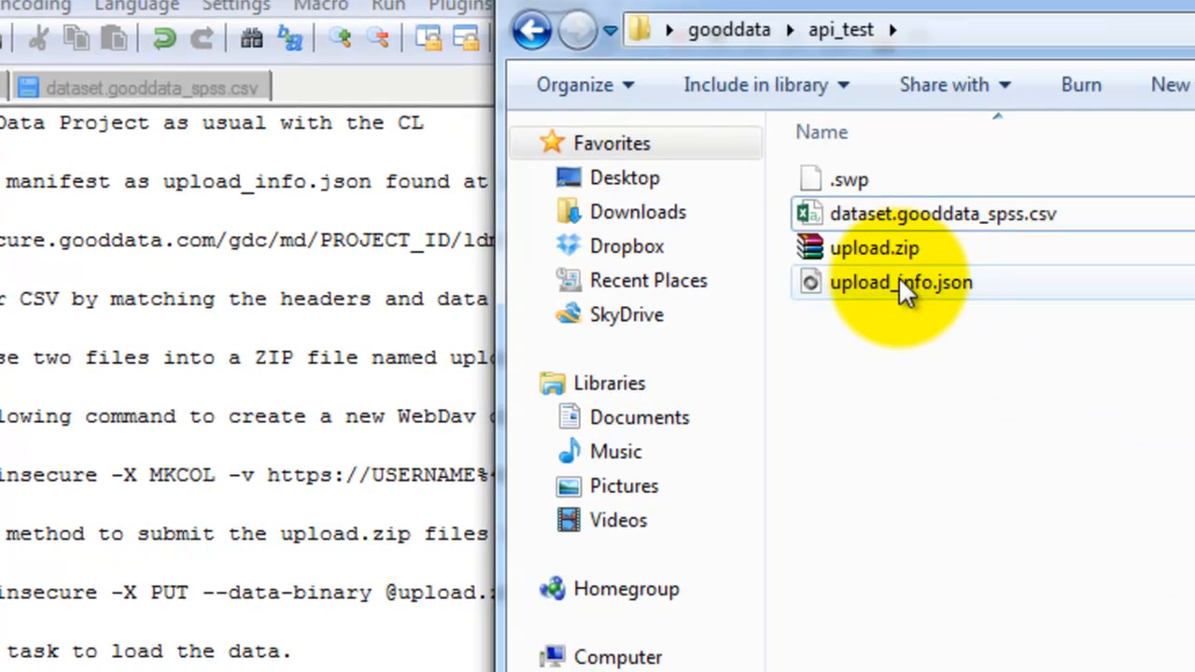
{"action": "mouse_move", "coordinate": [930, 252]}
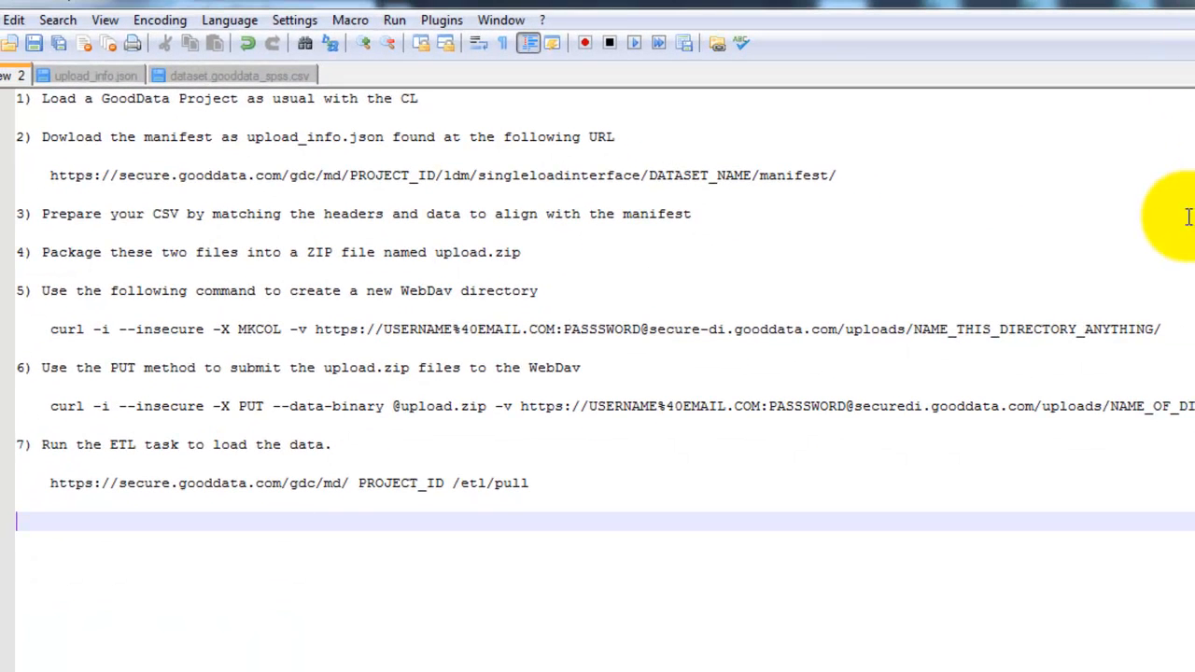
{"action": "mouse_move", "coordinate": [1175, 215]}
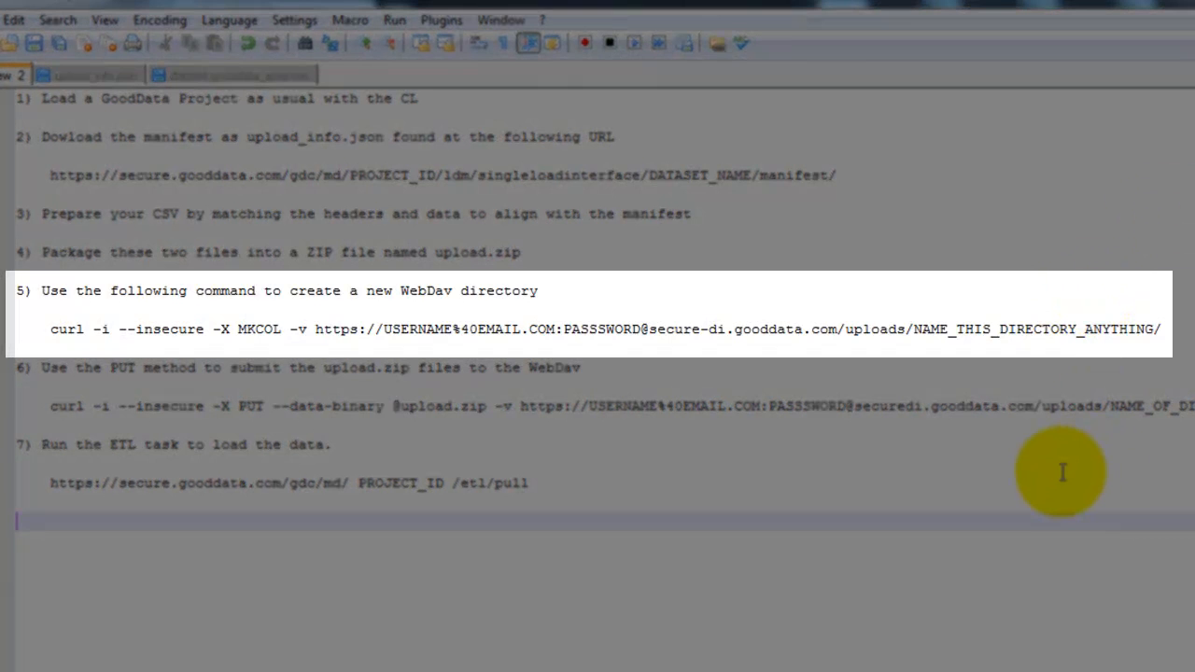
{"action": "mouse_move", "coordinate": [1064, 461]}
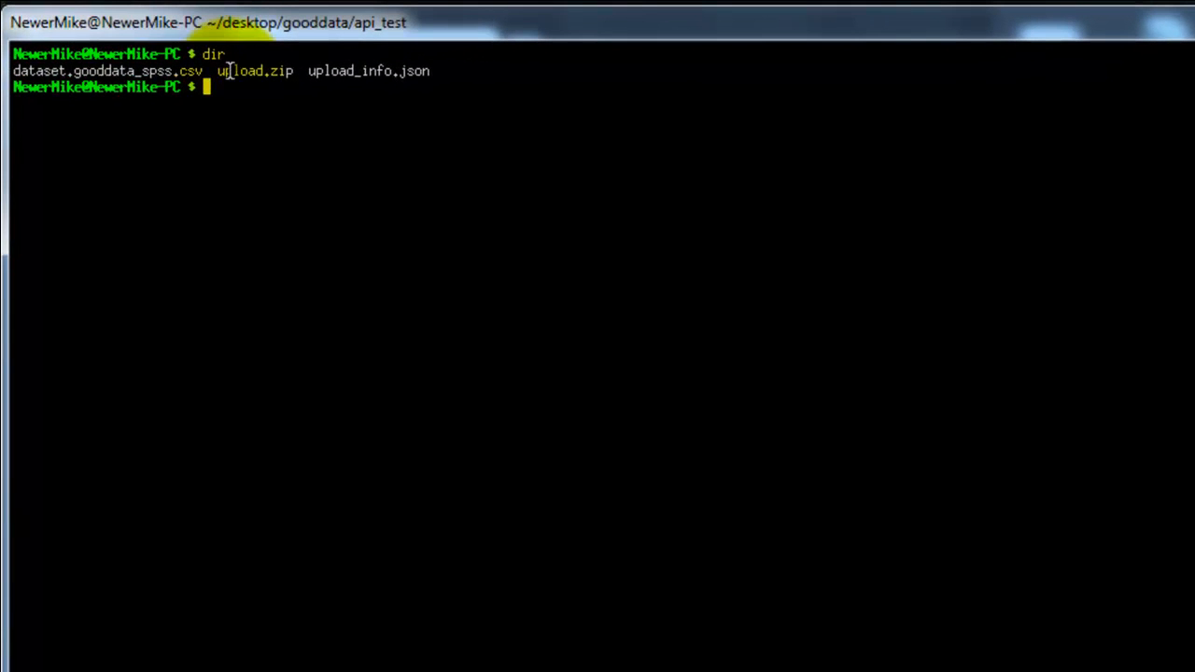
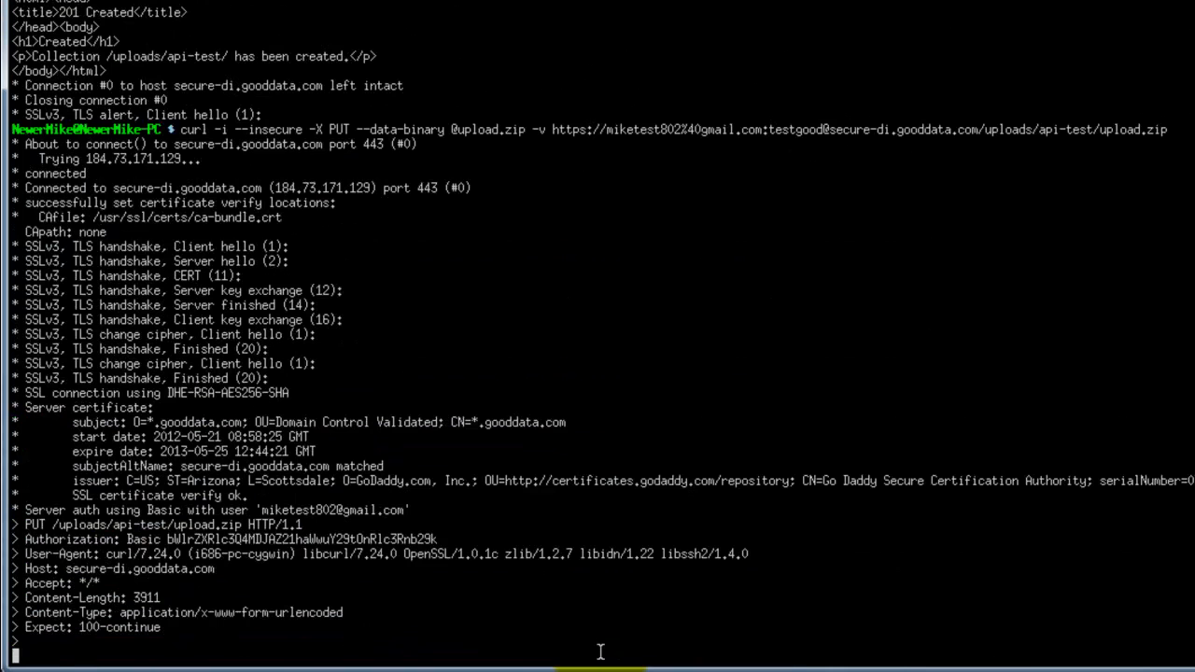
Run curl -X MKCOL to create the uploads/api-test WebDAV directory, returning 201 Created.
{"action": "scroll", "scroll_direction": "down", "scroll_amount": 3}
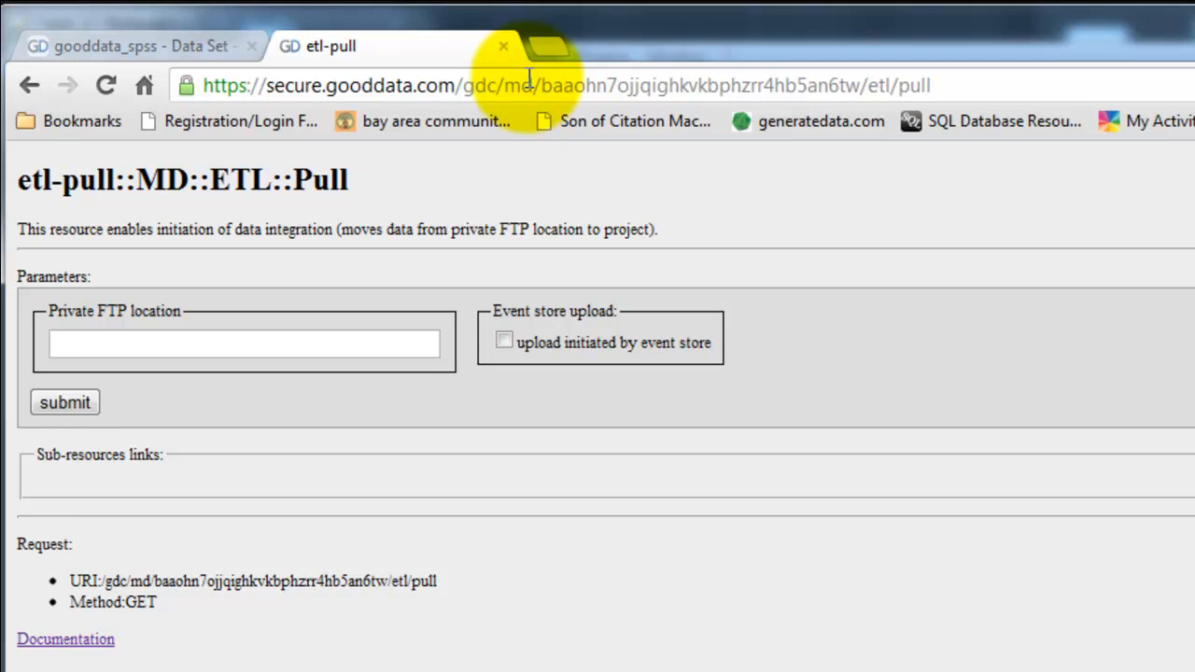
Submit the ETL pull with Private FTP location api-test and check the created pull task reports status OK.
{"action": "left_click", "coordinate": [245, 344]}
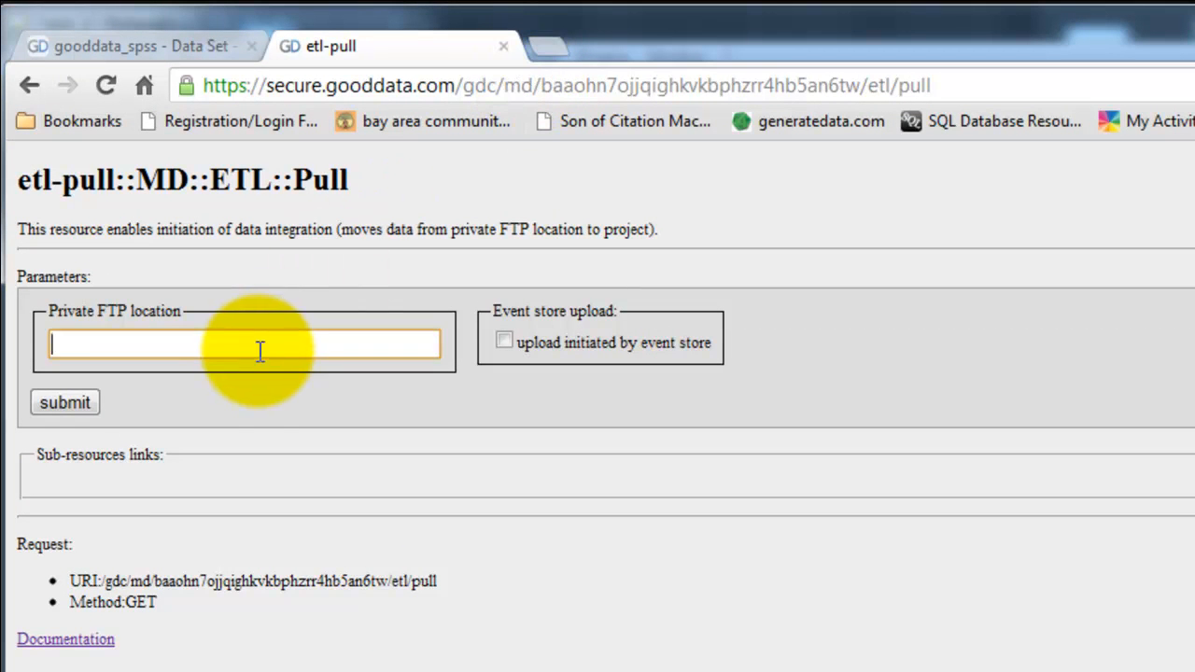
{"action": "type", "text": "api-test"}
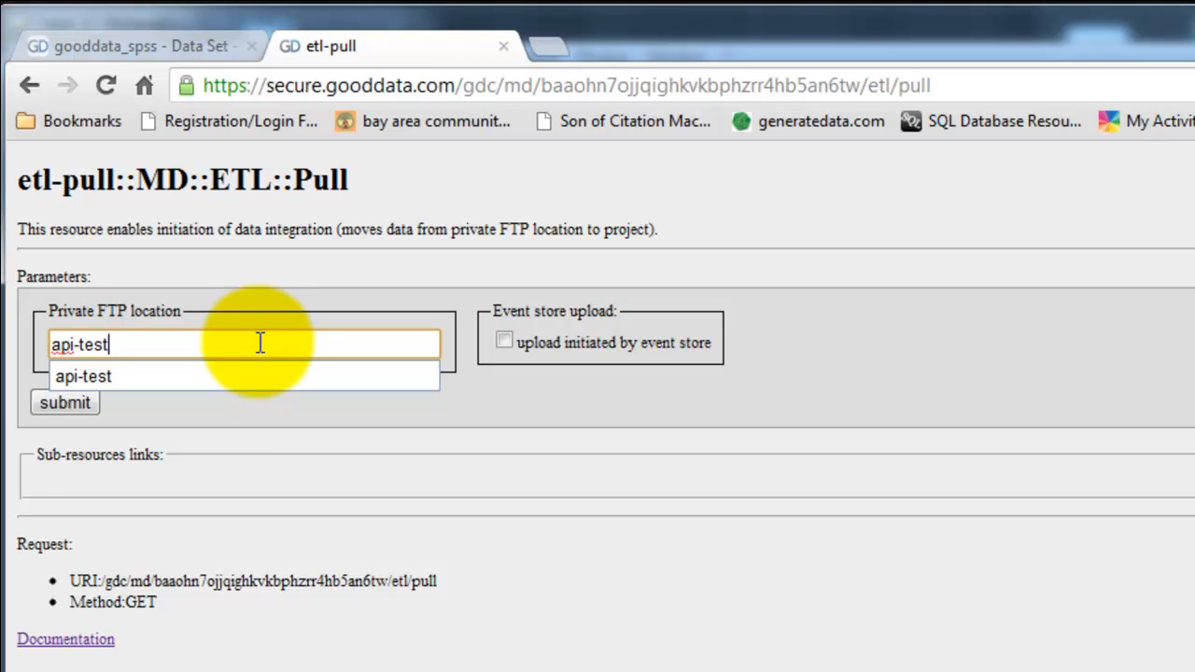
{"action": "left_click", "coordinate": [64, 403]}
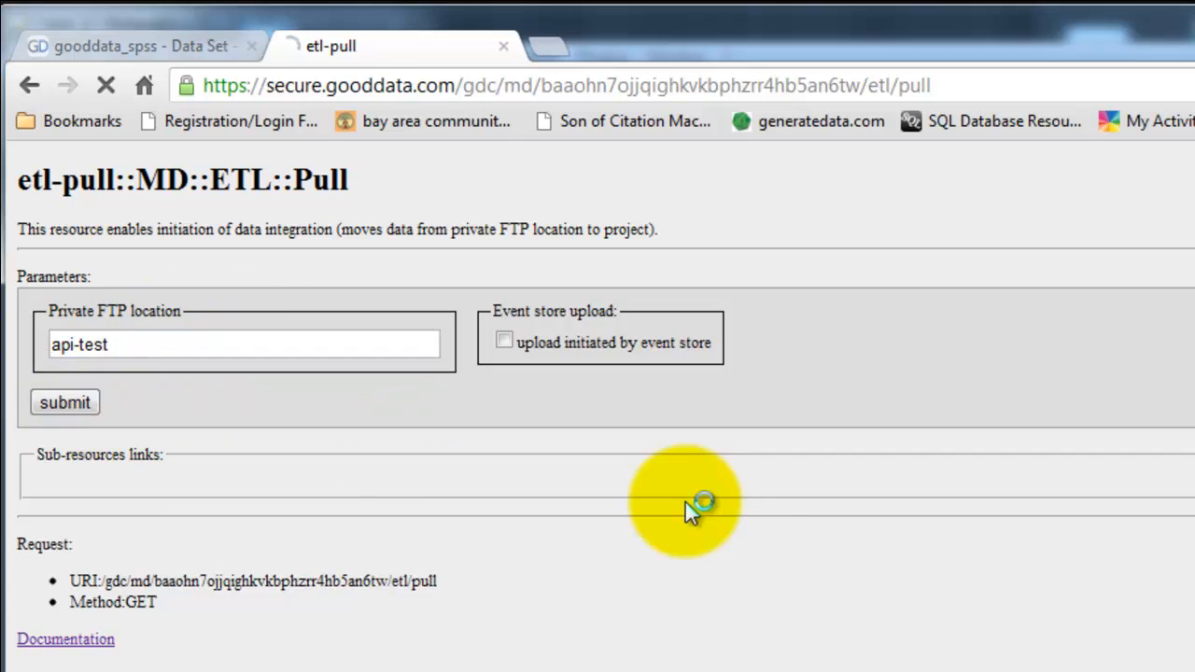
{"action": "left_click", "coordinate": [64, 404]}
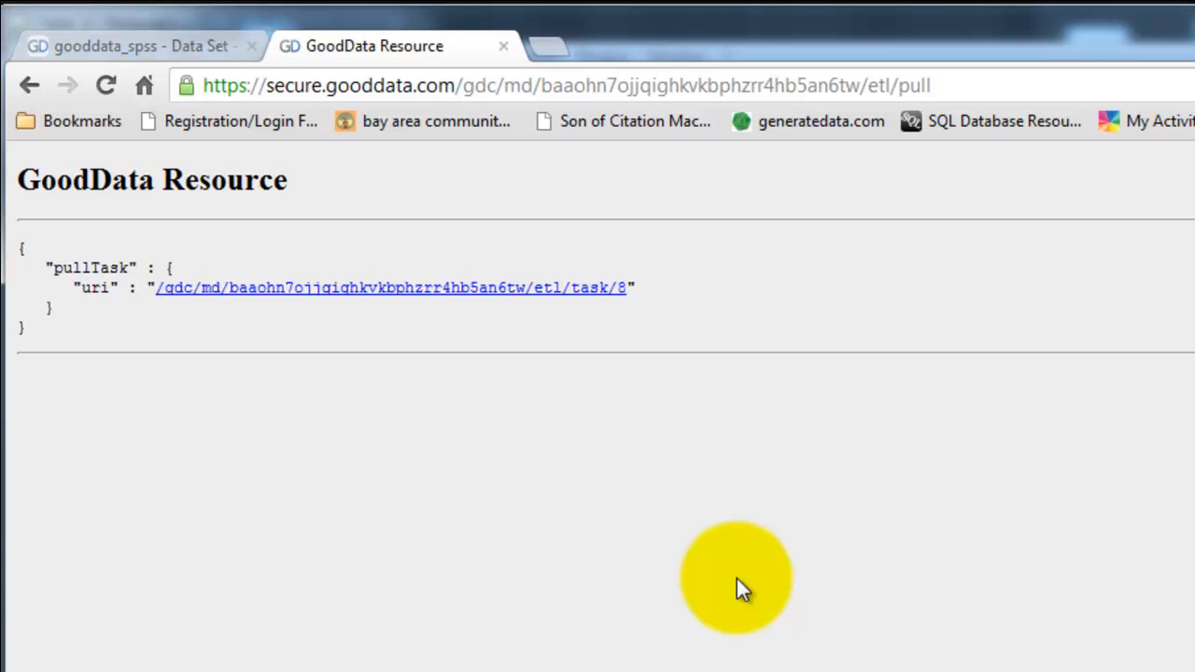
{"action": "mouse_move", "coordinate": [728, 589]}
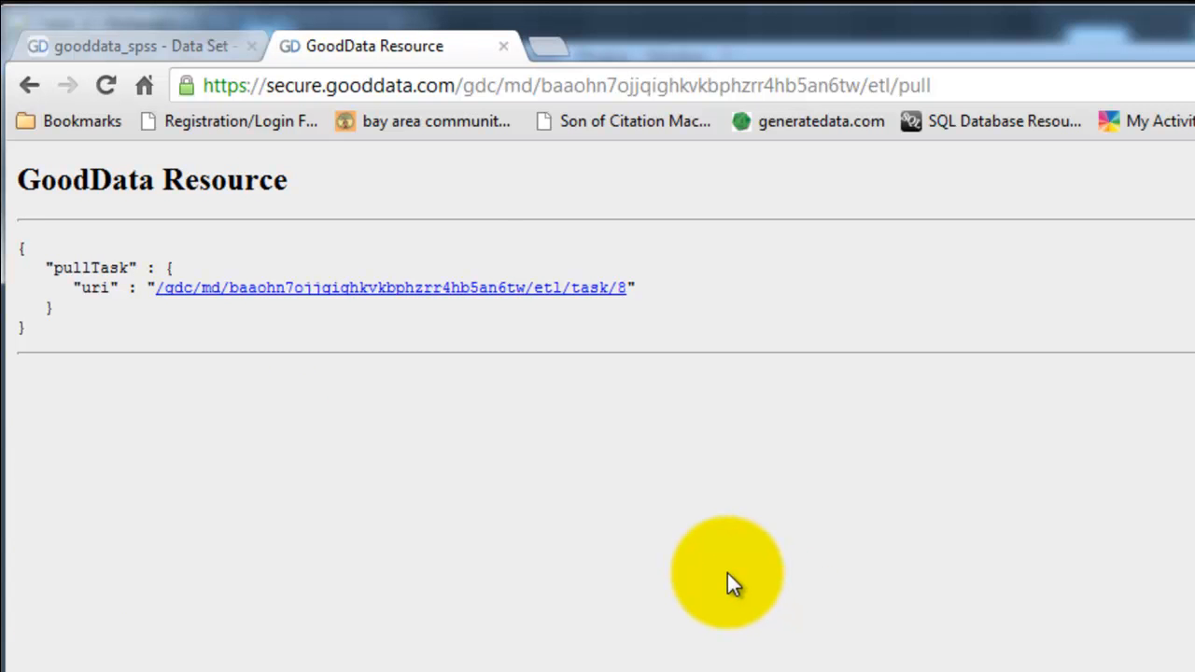
{"action": "left_click", "coordinate": [381, 287]}
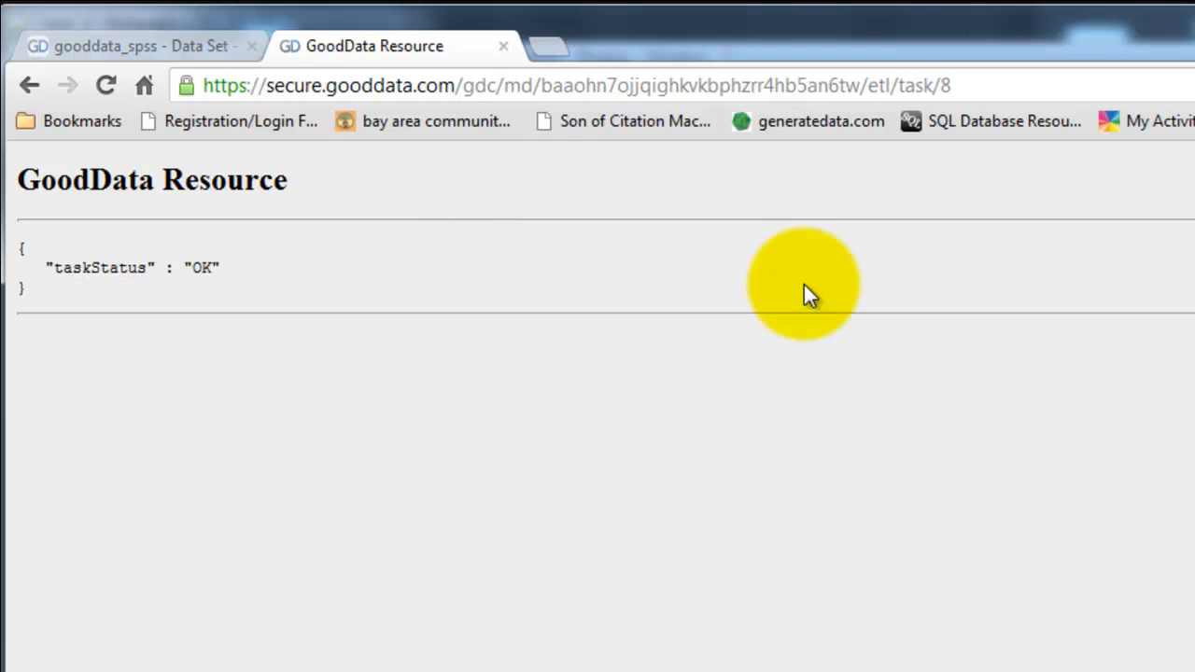
{"action": "mouse_move", "coordinate": [769, 284]}
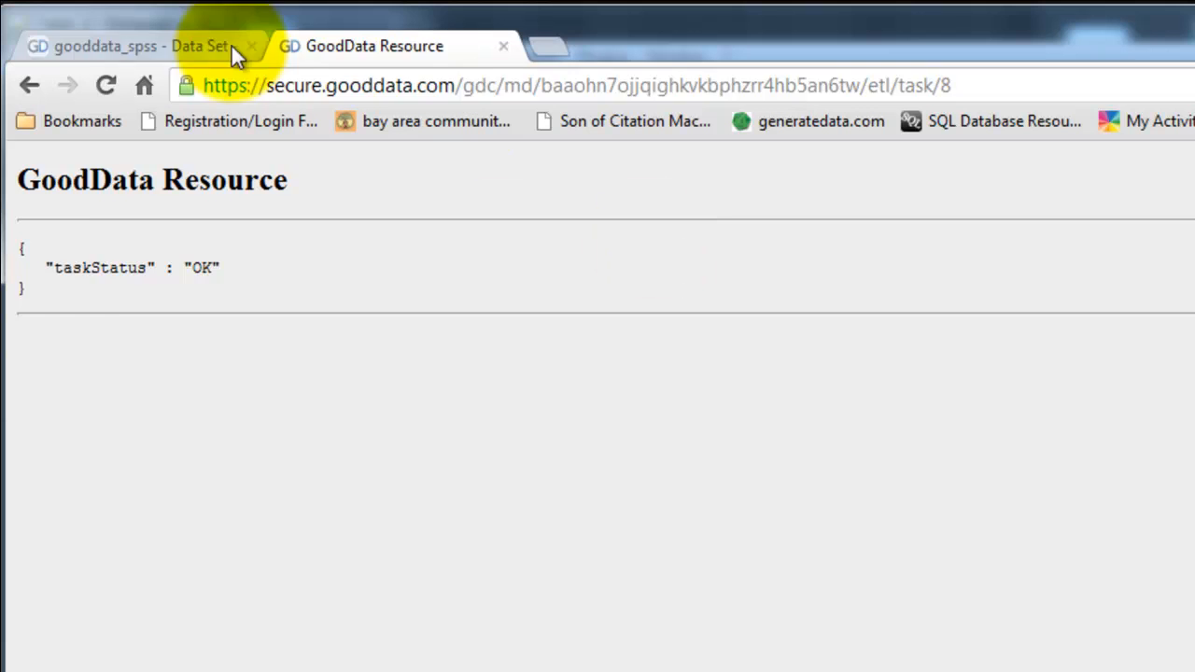
Refresh the gooddata_spss data set page to reveal today's active upload.zip.
{"action": "left_click", "coordinate": [140, 45]}
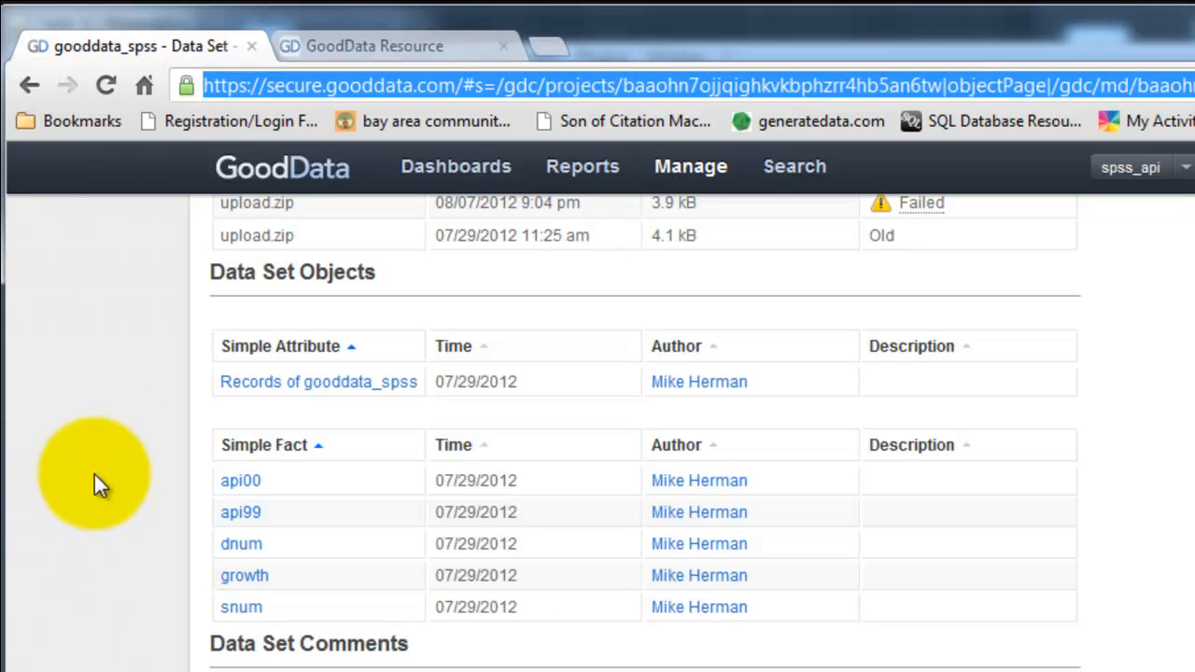
{"action": "mouse_move", "coordinate": [103, 84]}
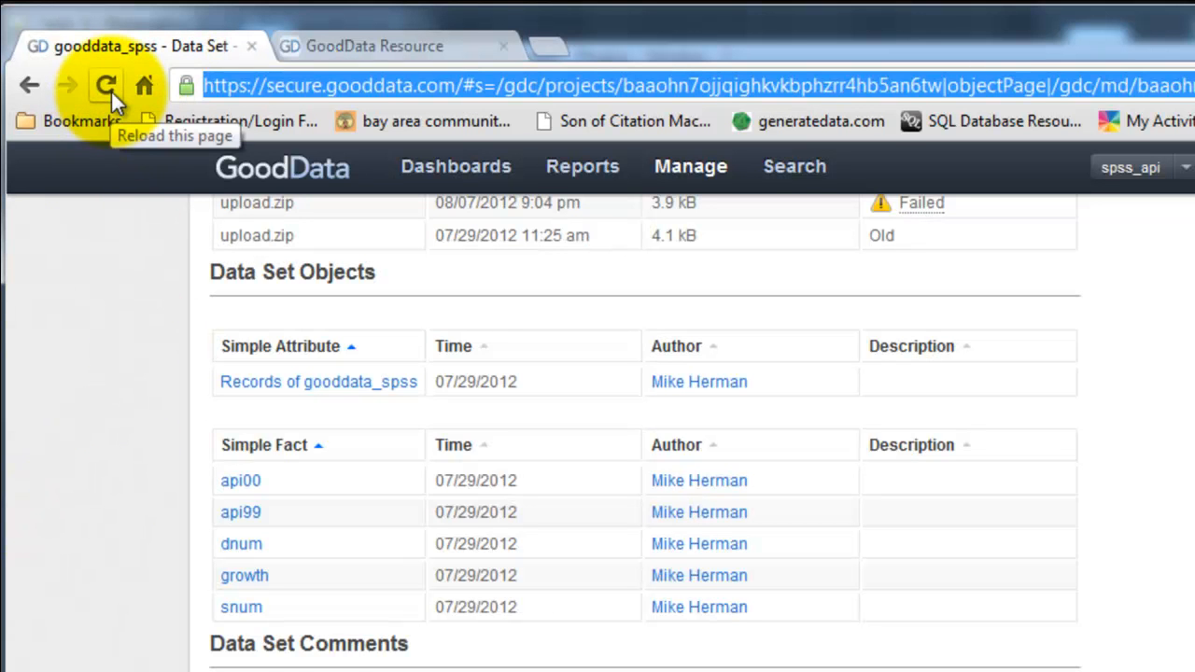
{"action": "left_click", "coordinate": [97, 84]}
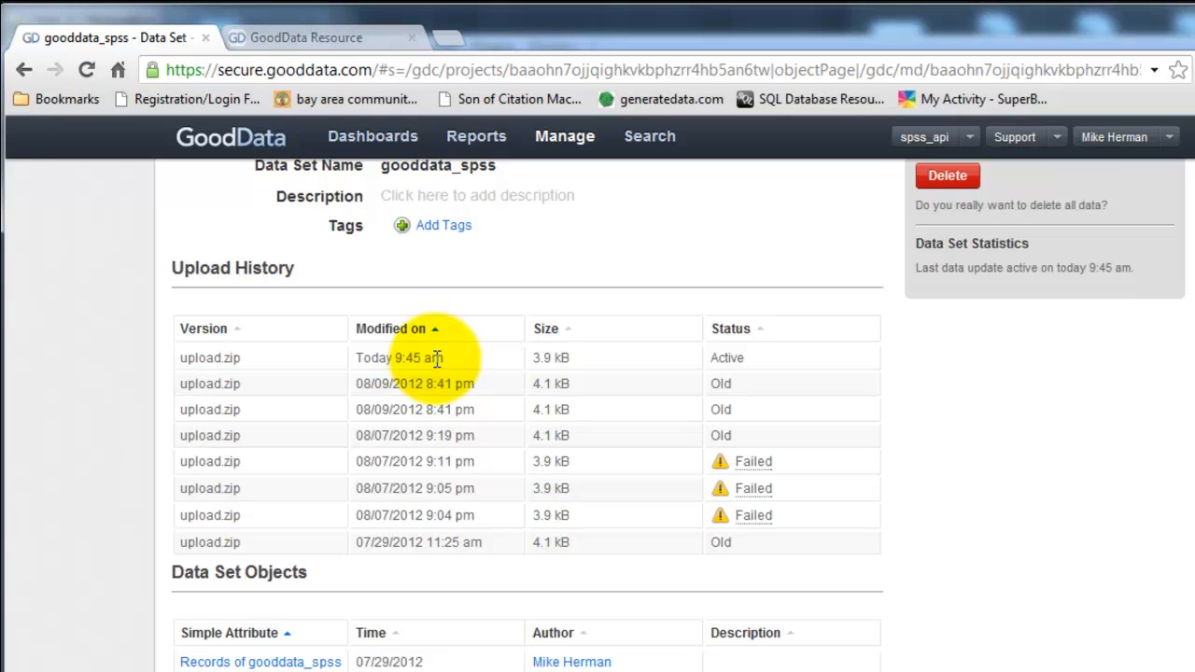
{"action": "mouse_move", "coordinate": [127, 398]}
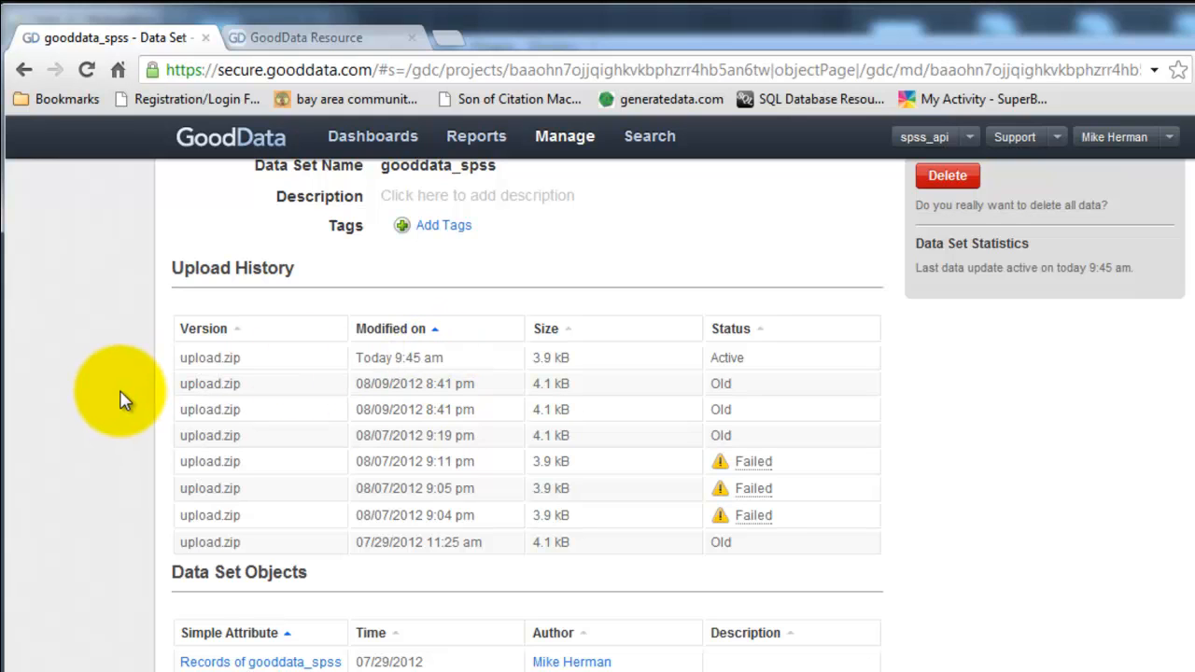